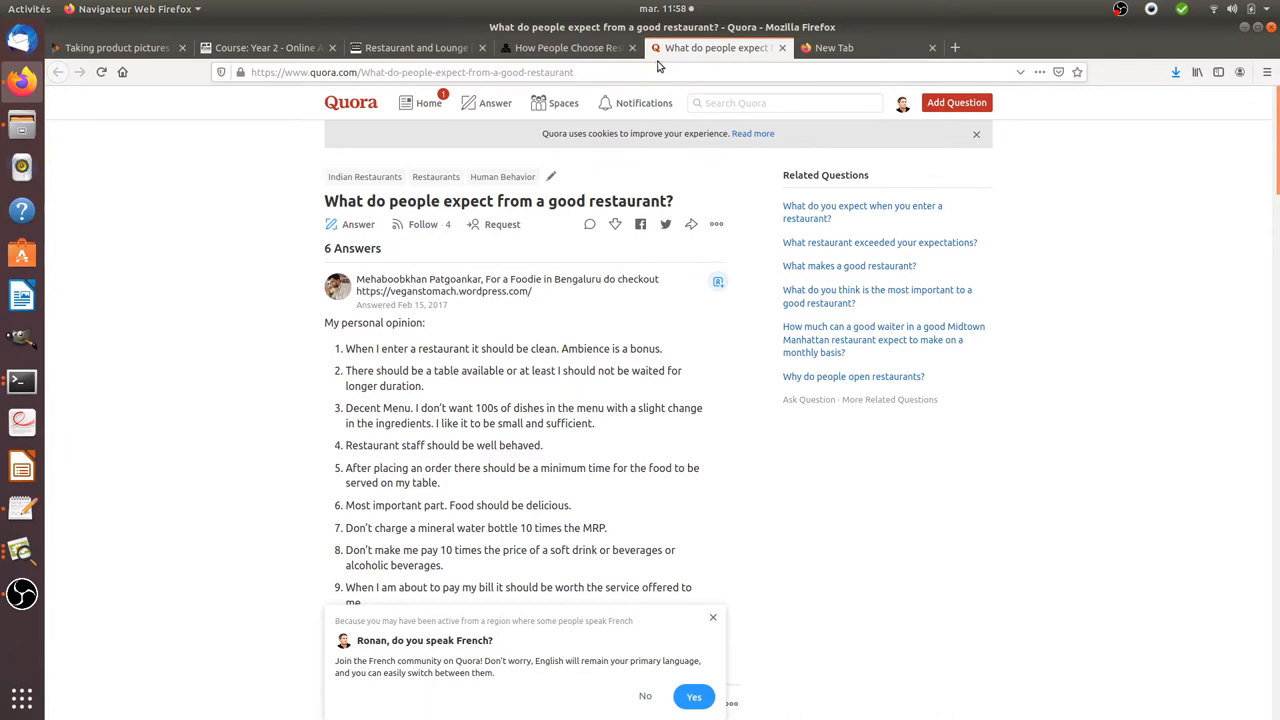
{"action": "mouse_move", "coordinate": [624, 204]}
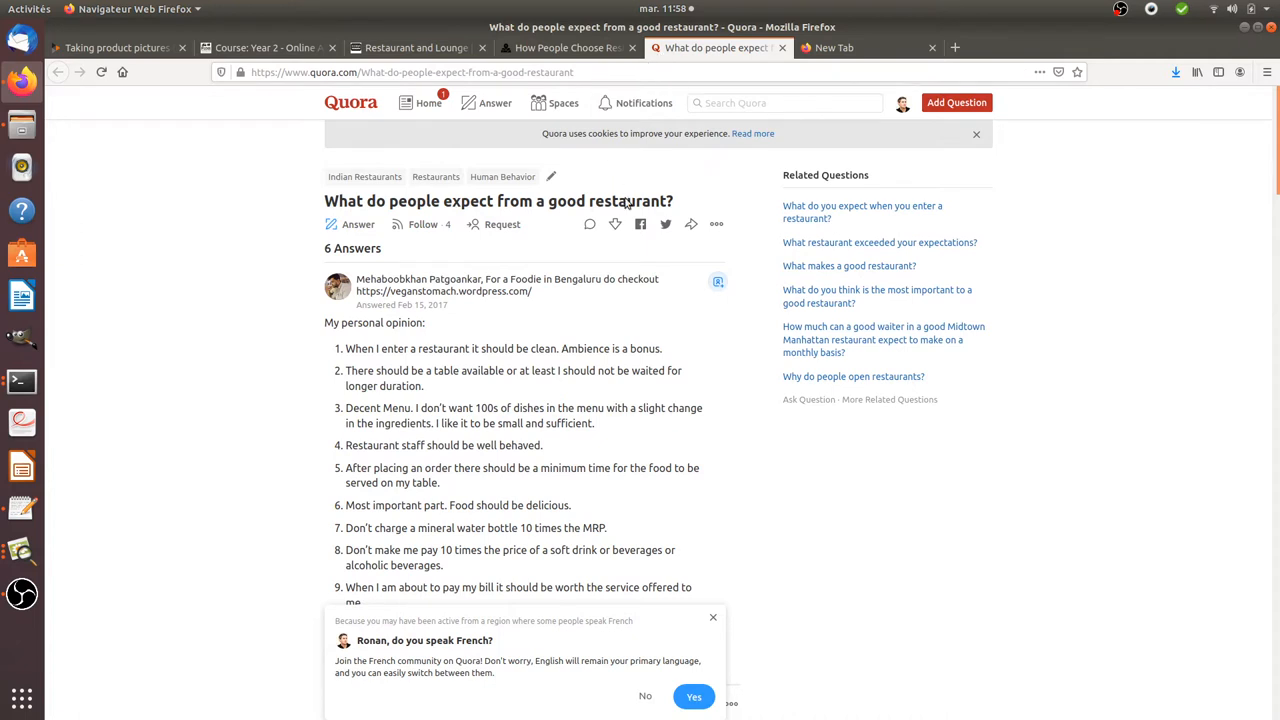
{"action": "mouse_move", "coordinate": [672, 158]}
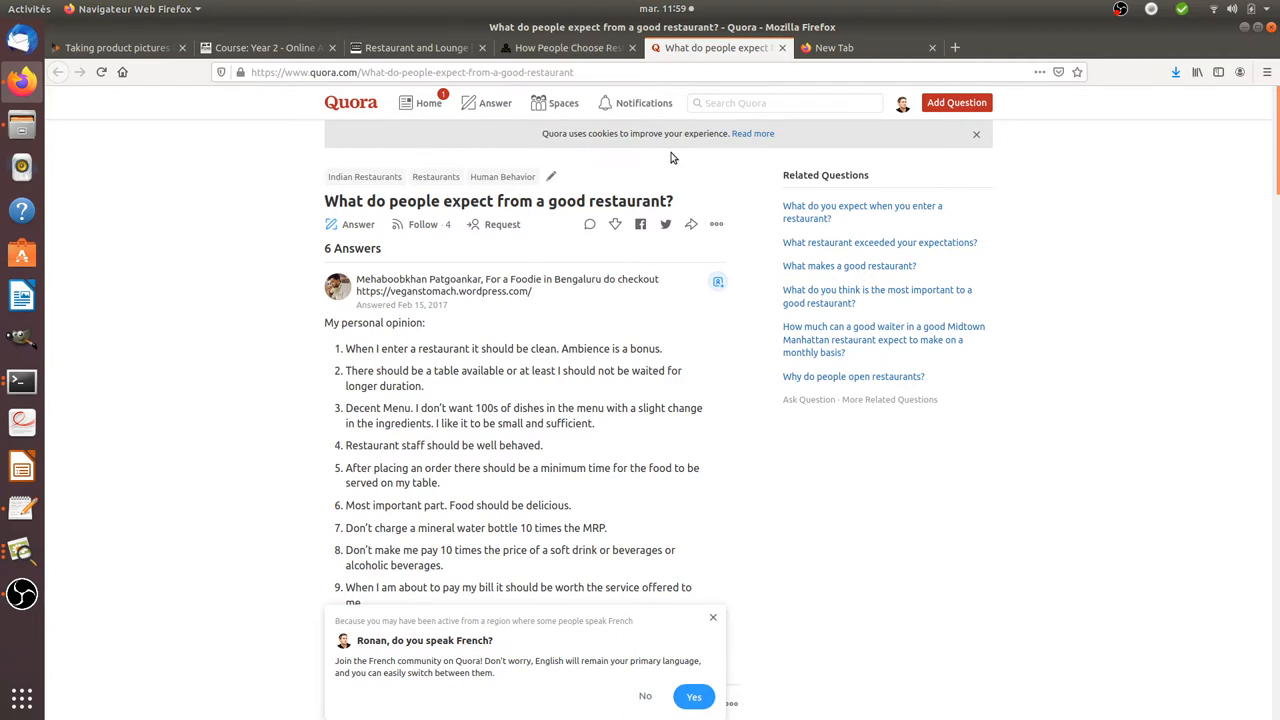
{"action": "mouse_move", "coordinate": [652, 166]}
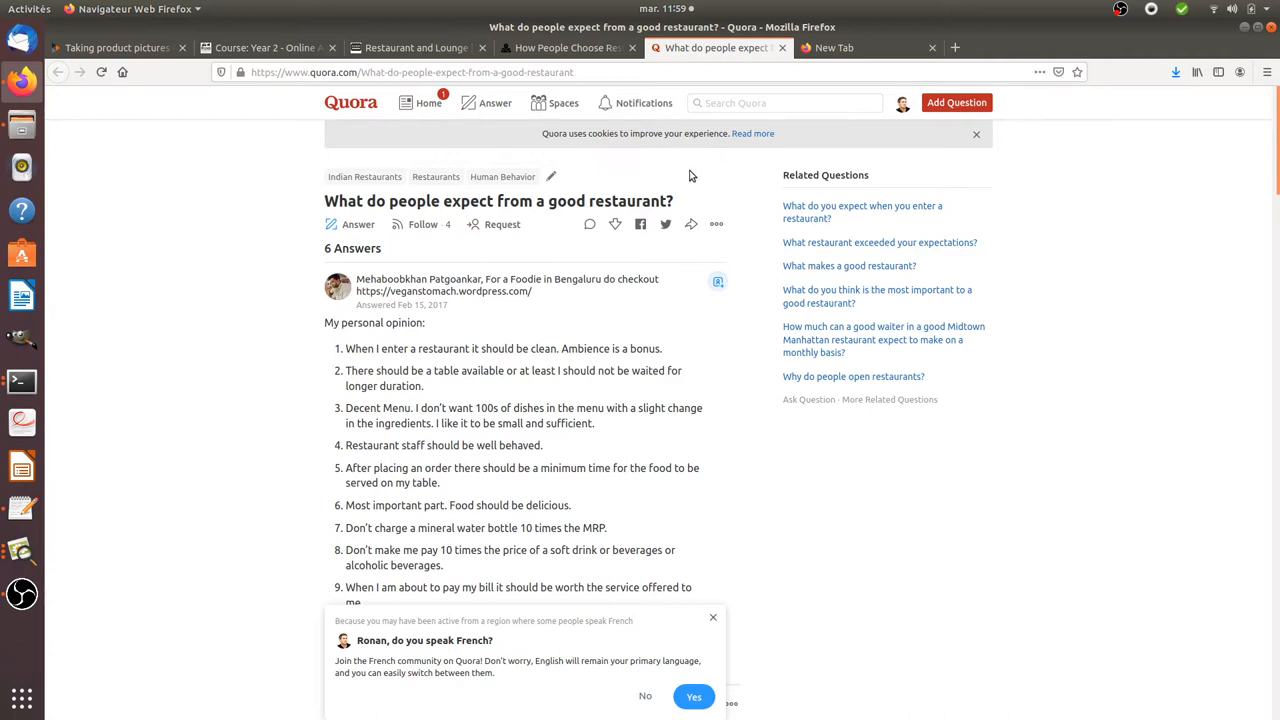
{"action": "mouse_move", "coordinate": [696, 192]}
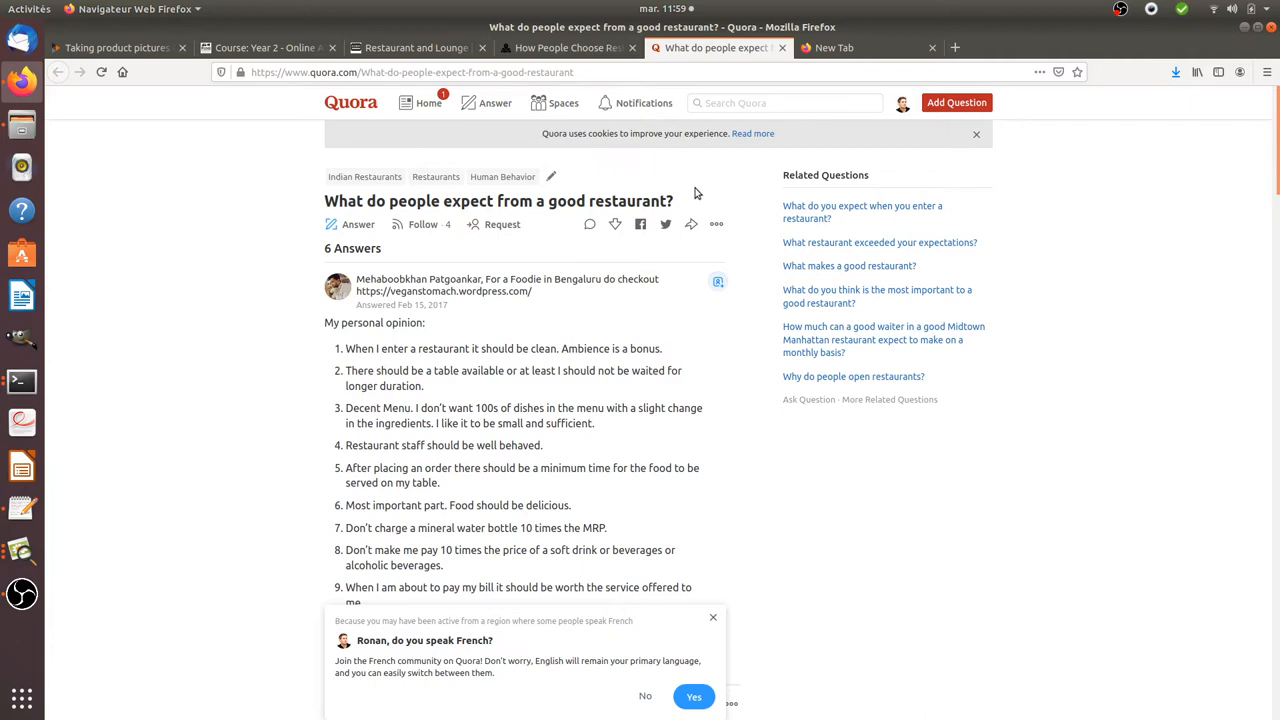
{"action": "mouse_move", "coordinate": [698, 188]}
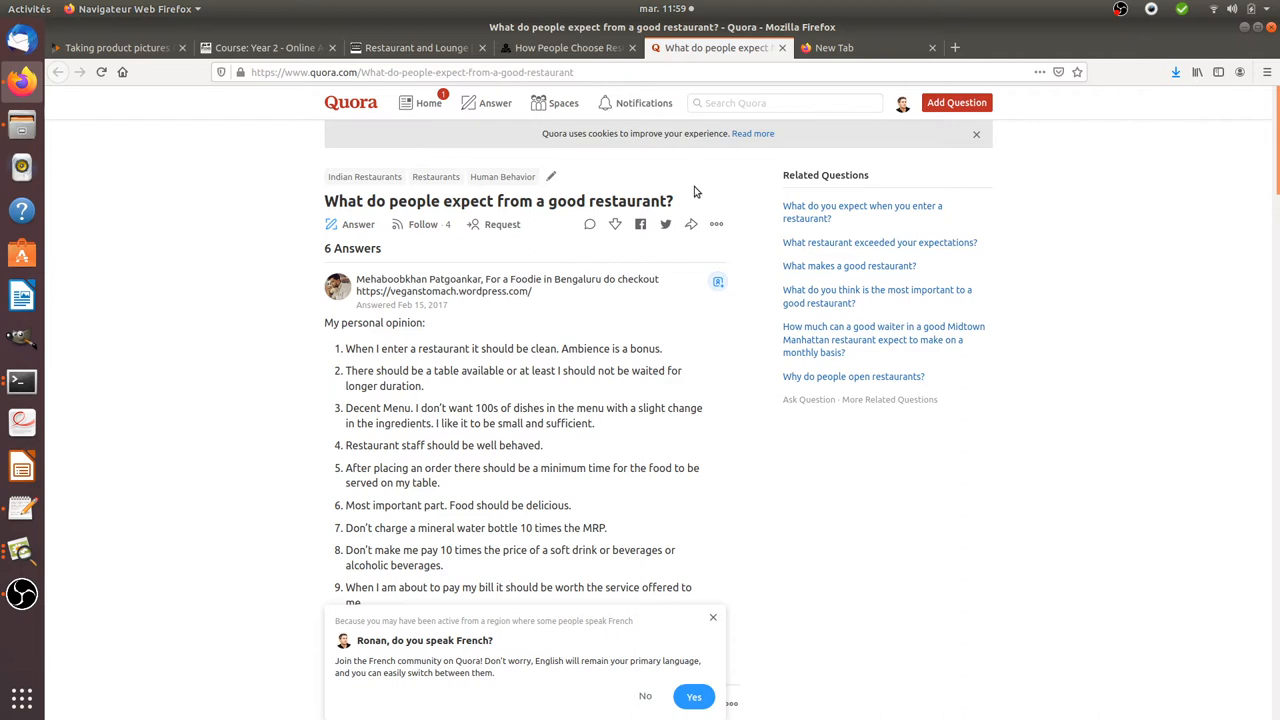
{"action": "mouse_move", "coordinate": [700, 198]}
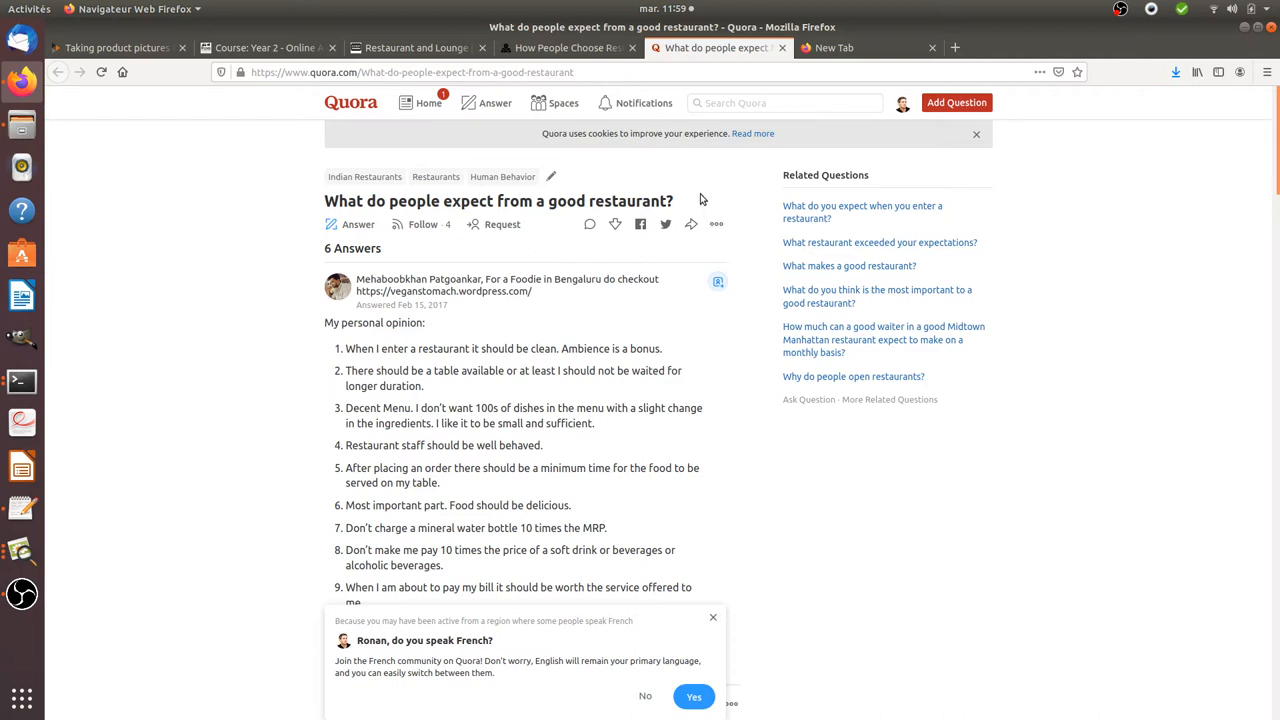
{"action": "mouse_move", "coordinate": [688, 206]}
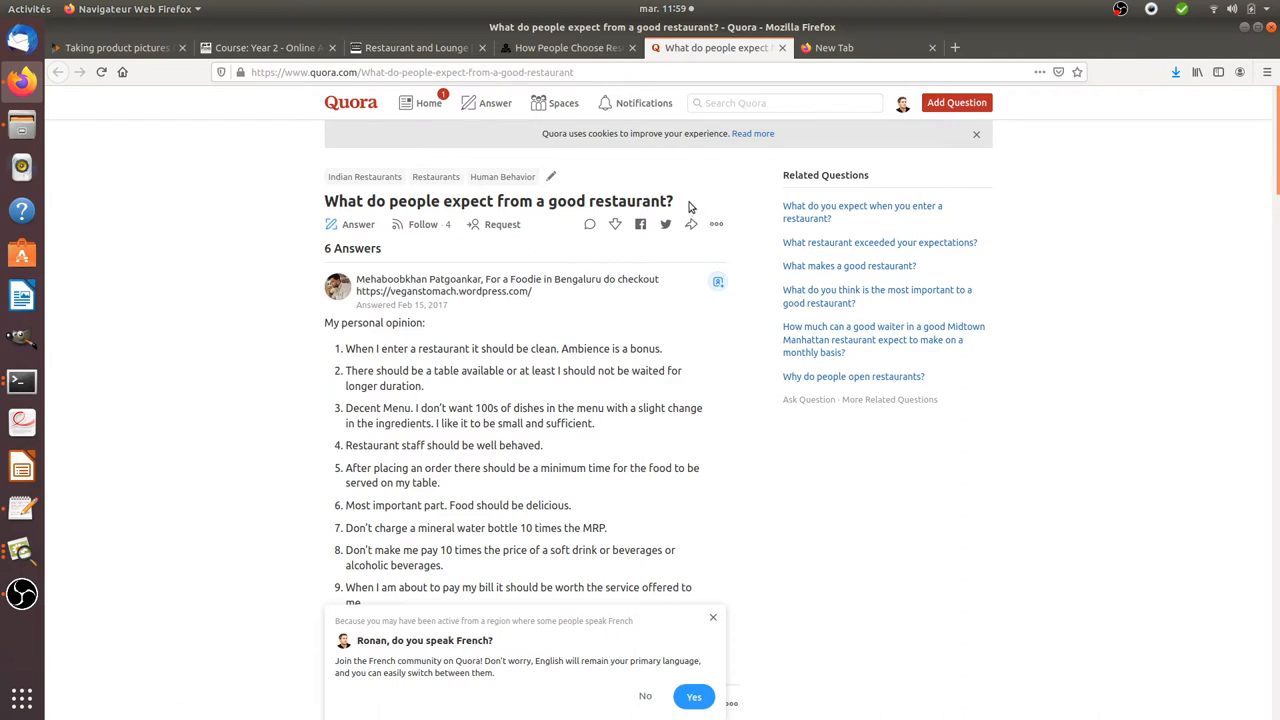
{"action": "mouse_move", "coordinate": [676, 200]}
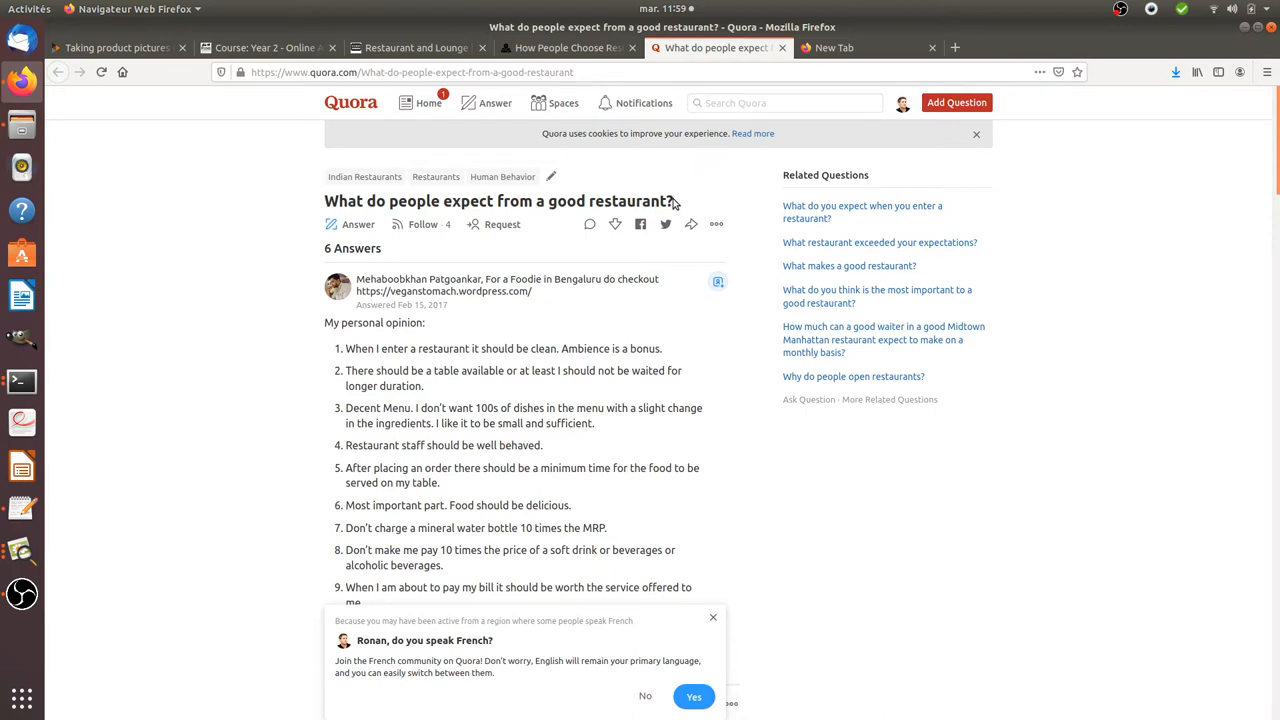
{"action": "mouse_move", "coordinate": [672, 202]}
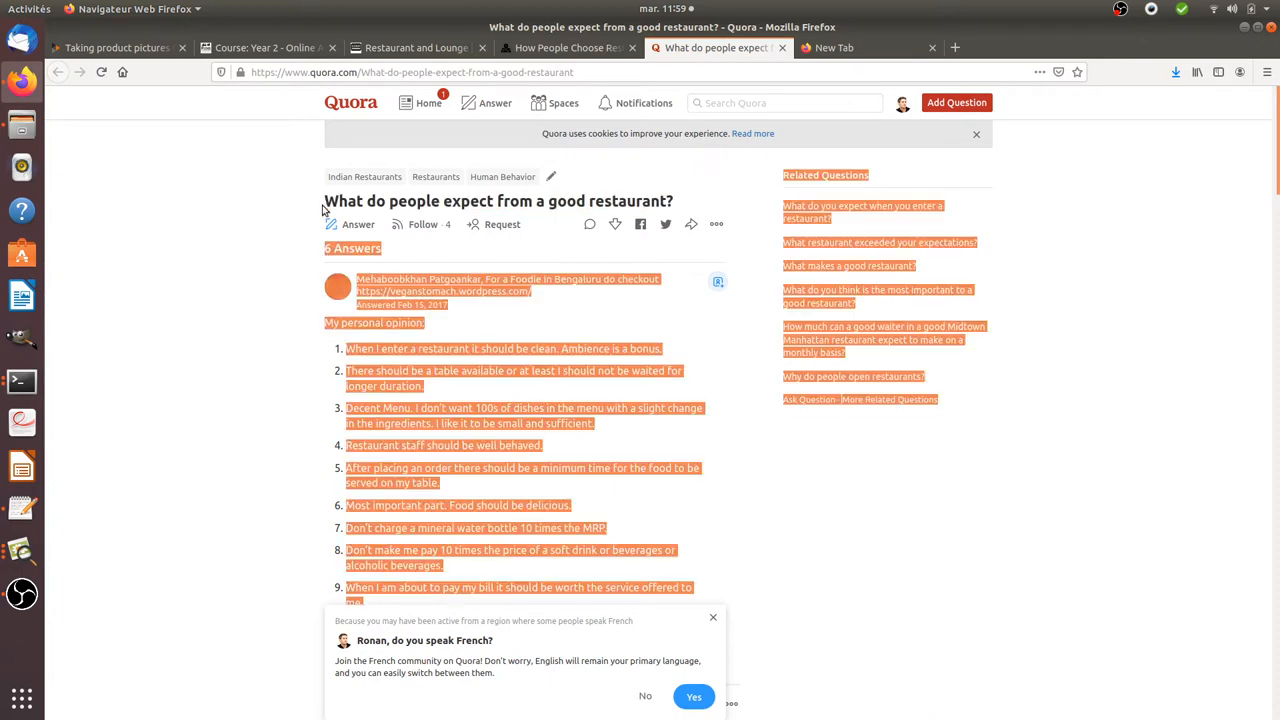
Mark the answer's point about not waiting for a table, then move to the Placepull article.
{"action": "left_click", "coordinate": [336, 408]}
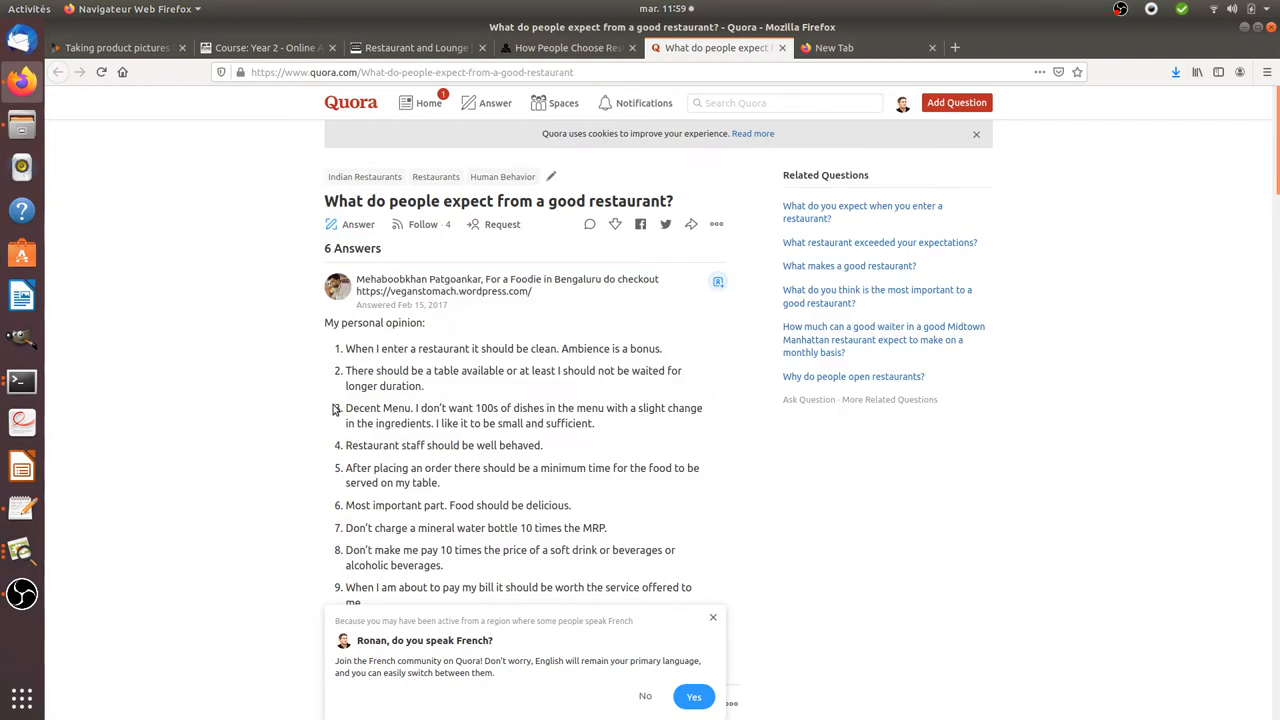
{"action": "mouse_move", "coordinate": [340, 356]}
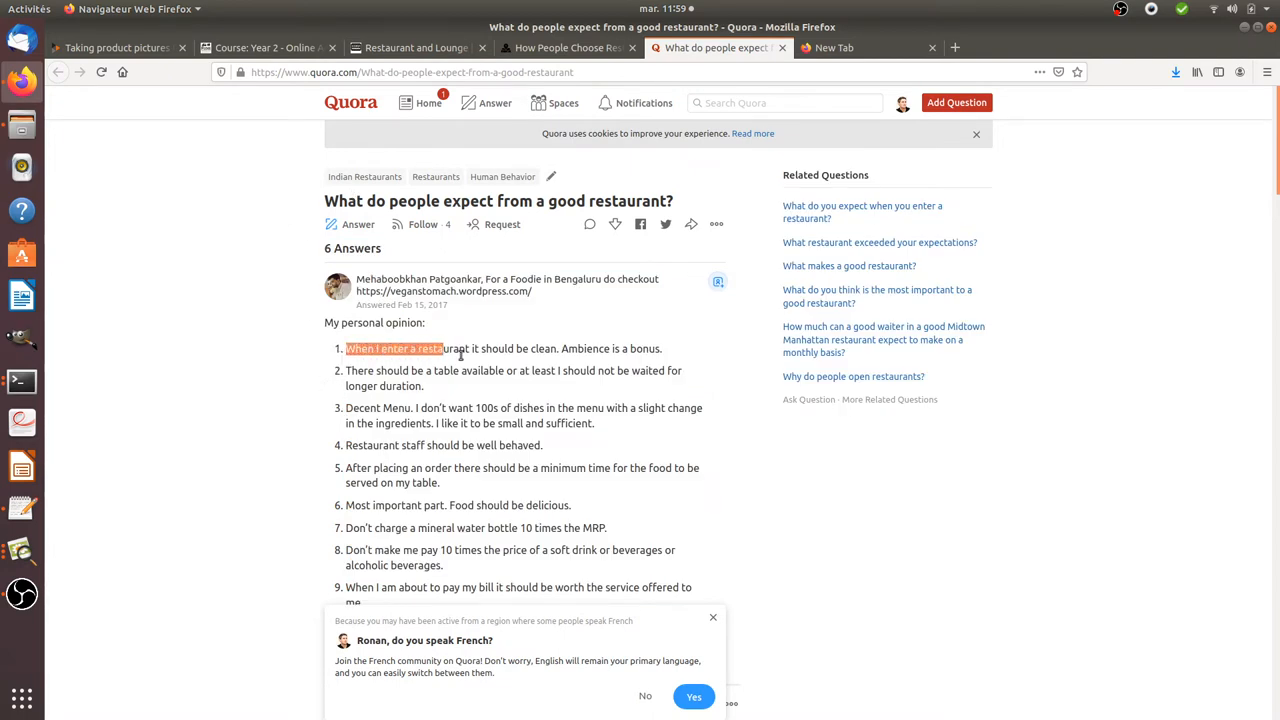
{"action": "left_click_drag", "start_coordinate": [454, 348], "coordinate": [562, 348]}
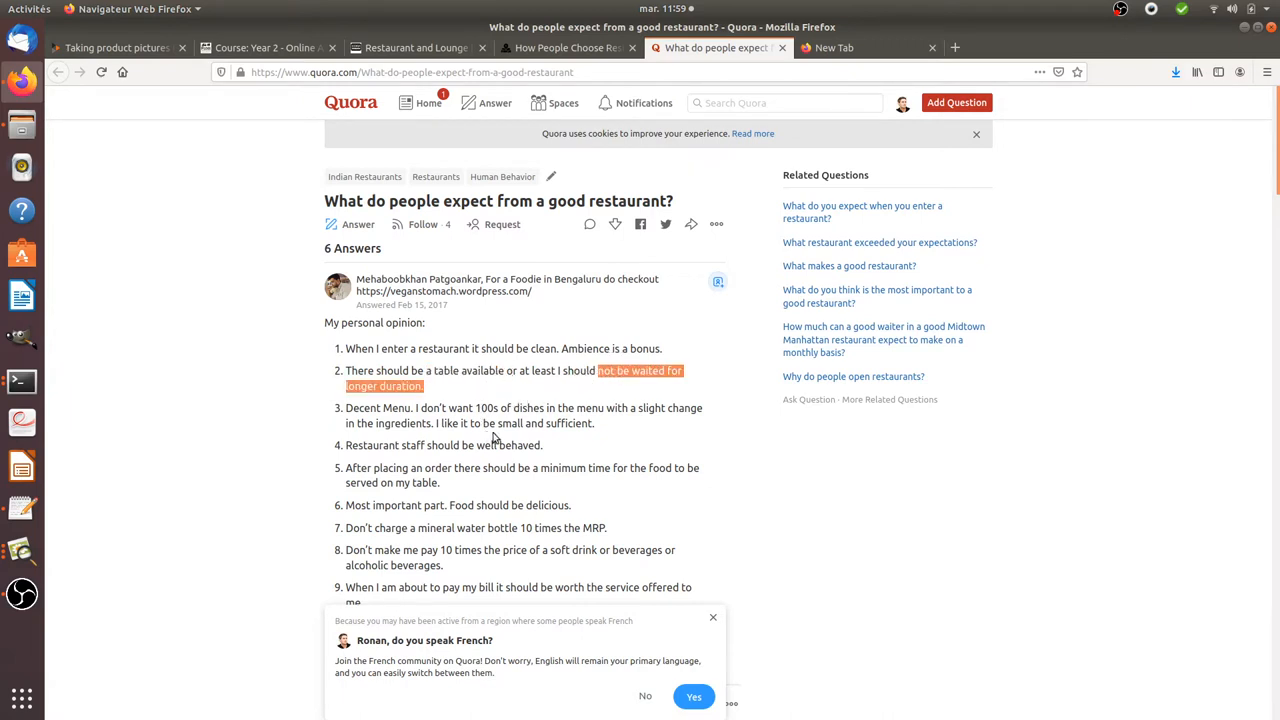
{"action": "left_click", "coordinate": [564, 48]}
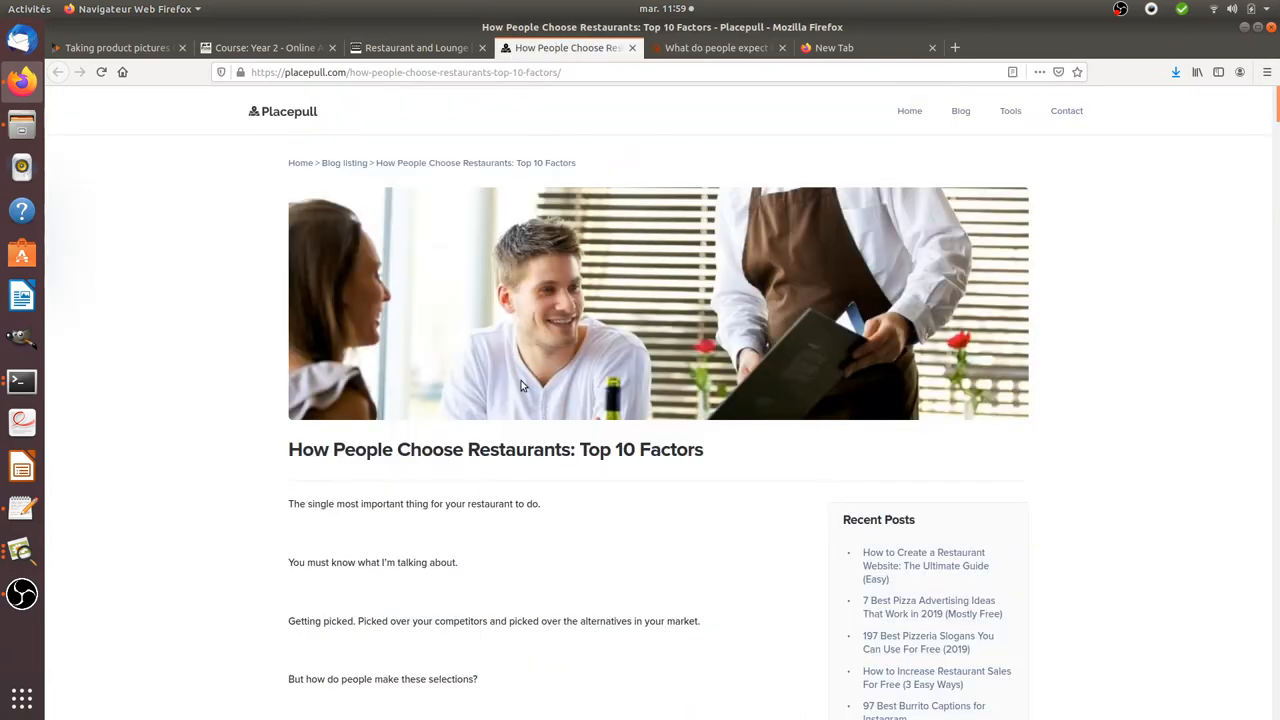
Read the article's Experience and Delicious Food factors.
{"action": "scroll", "scroll_direction": "down", "scroll_amount": 3}
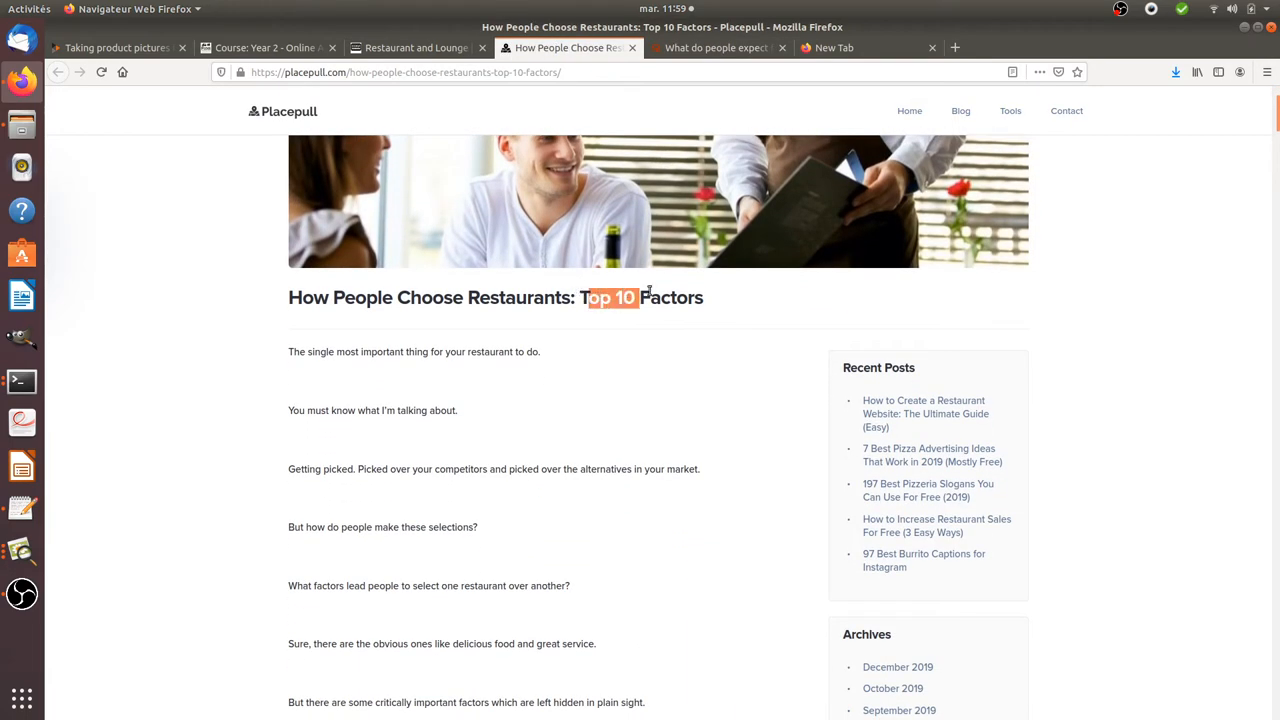
{"action": "scroll", "scroll_direction": "down", "scroll_amount": 3}
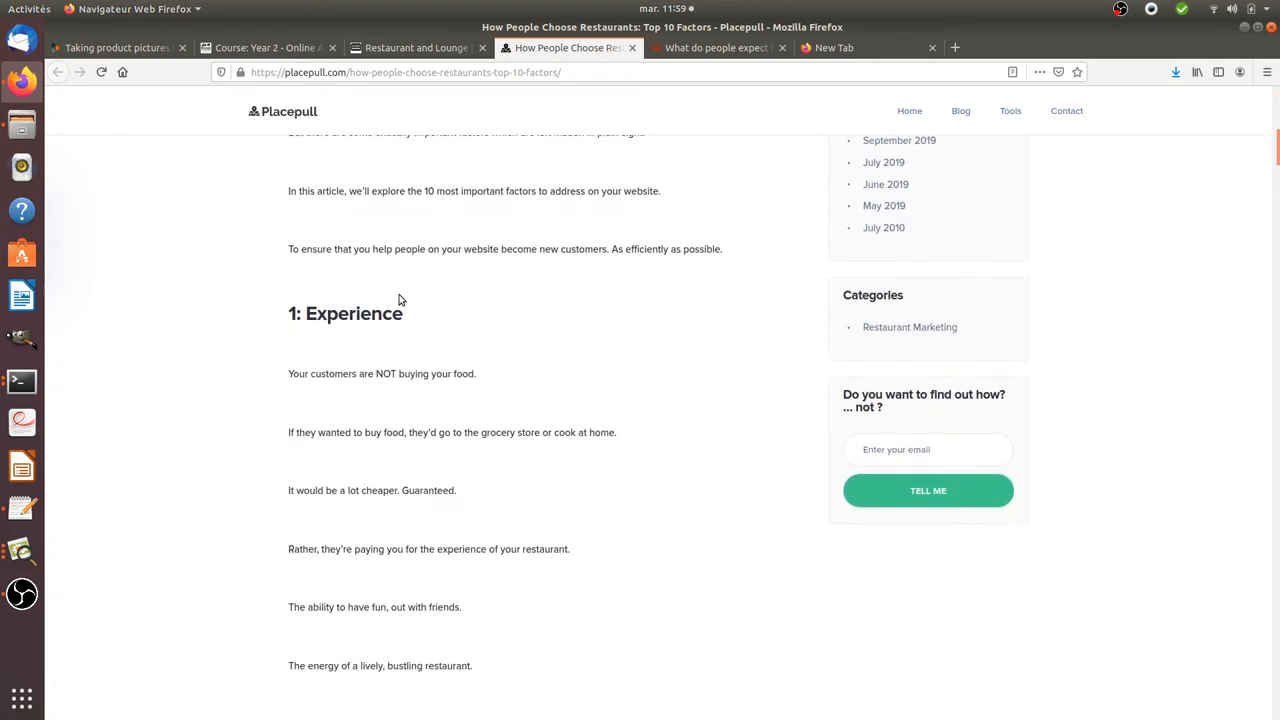
{"action": "scroll", "scroll_direction": "down", "scroll_amount": 3}
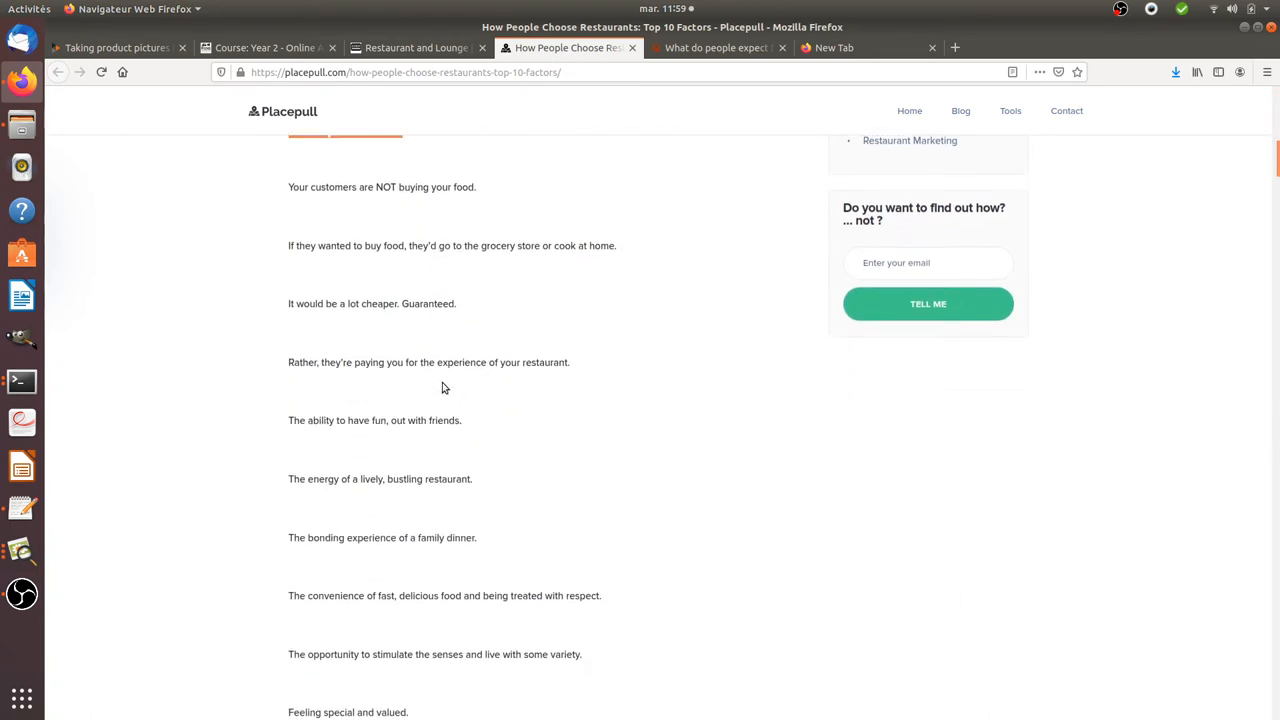
{"action": "scroll", "scroll_direction": "down", "scroll_amount": 3}
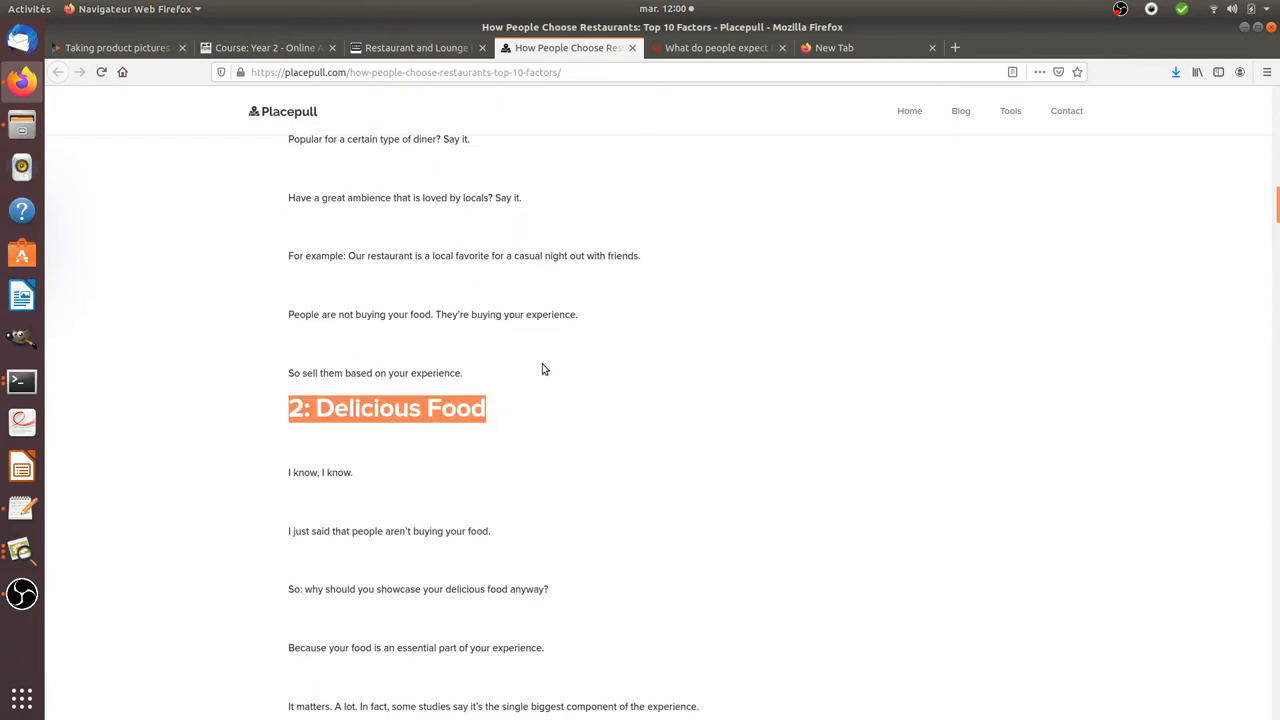
{"action": "scroll", "scroll_direction": "down", "scroll_amount": 3}
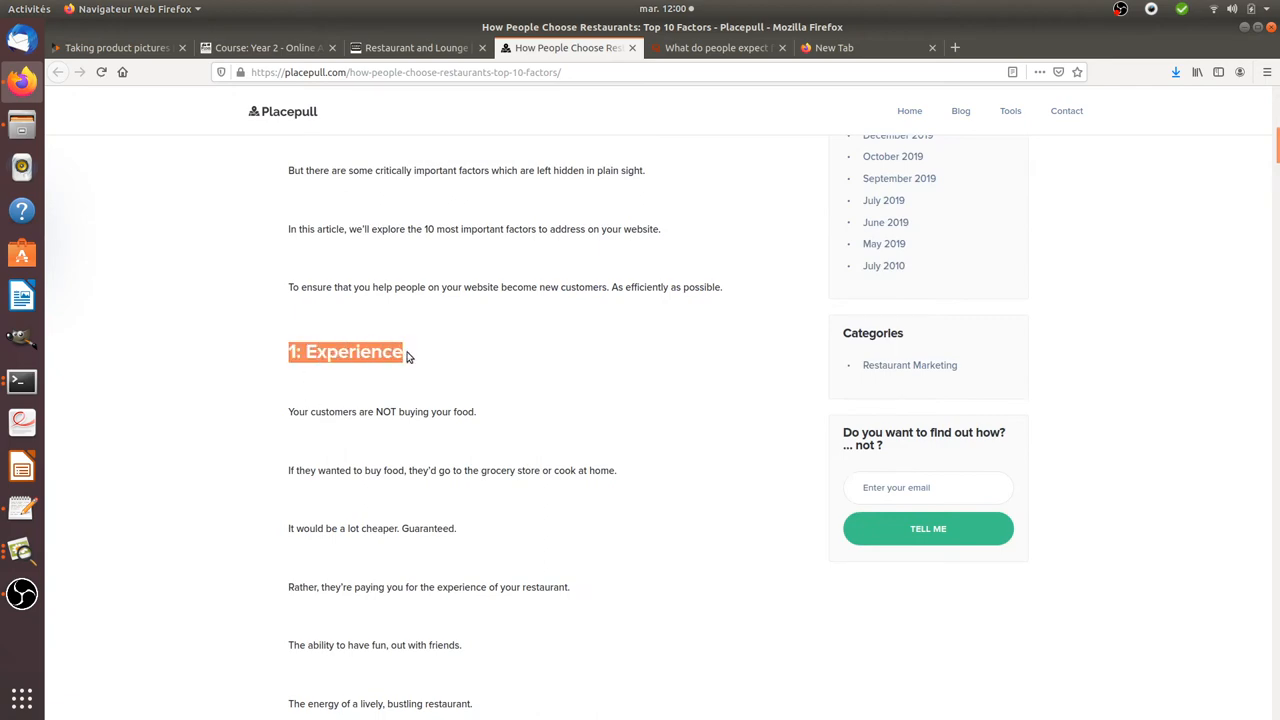
Reach the Menu factor and emphasise 'Price + Offerings' in its heading.
{"action": "scroll", "scroll_direction": "down", "scroll_amount": 3}
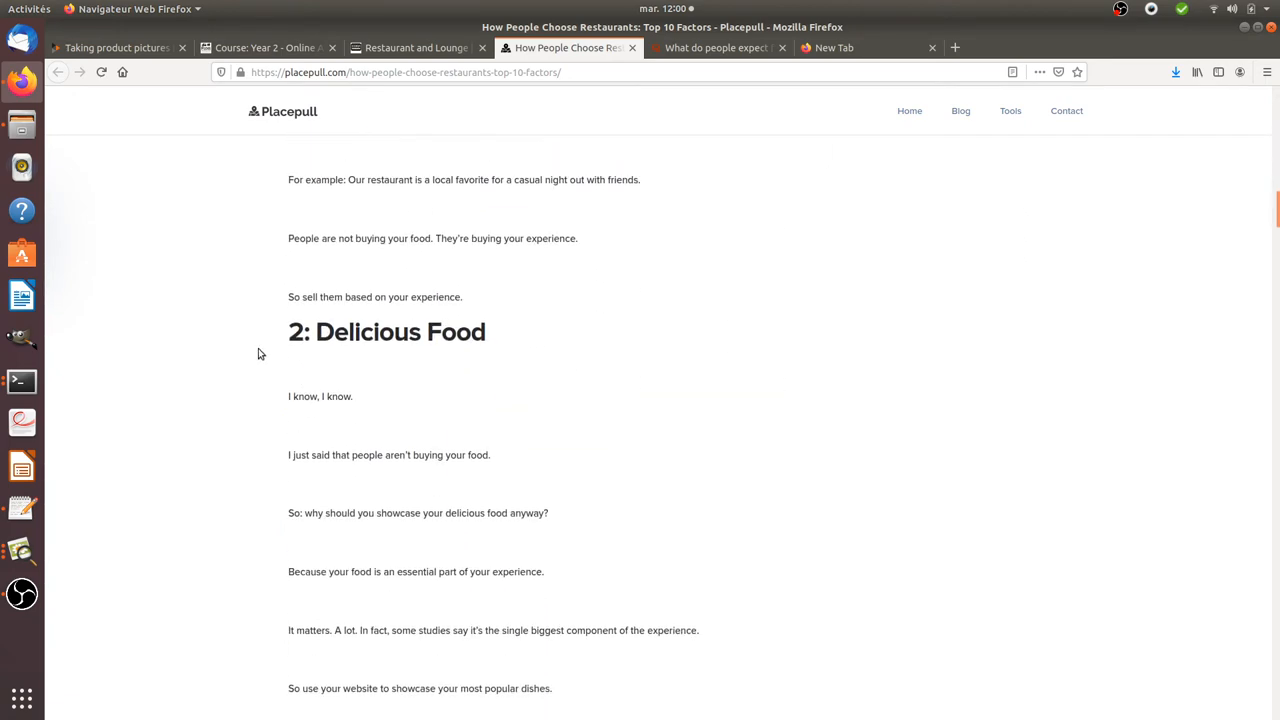
{"action": "scroll", "scroll_direction": "down", "scroll_amount": 3}
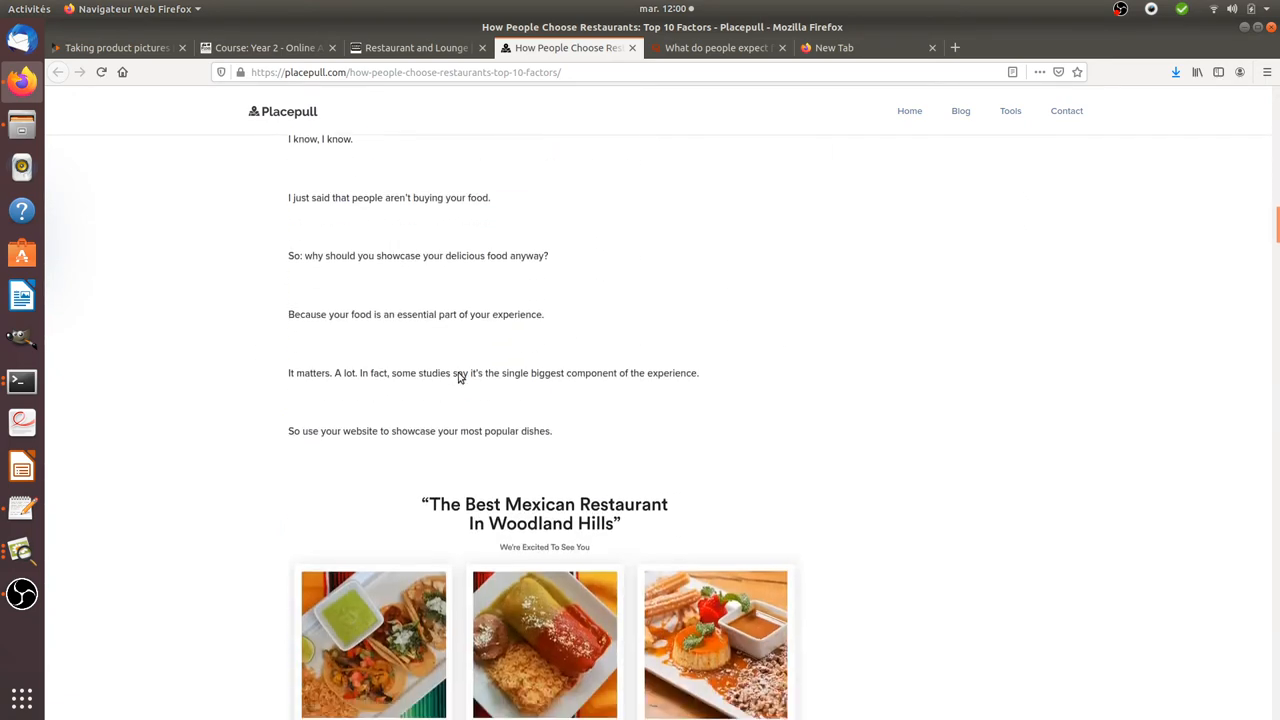
{"action": "scroll", "scroll_direction": "down", "scroll_amount": 3}
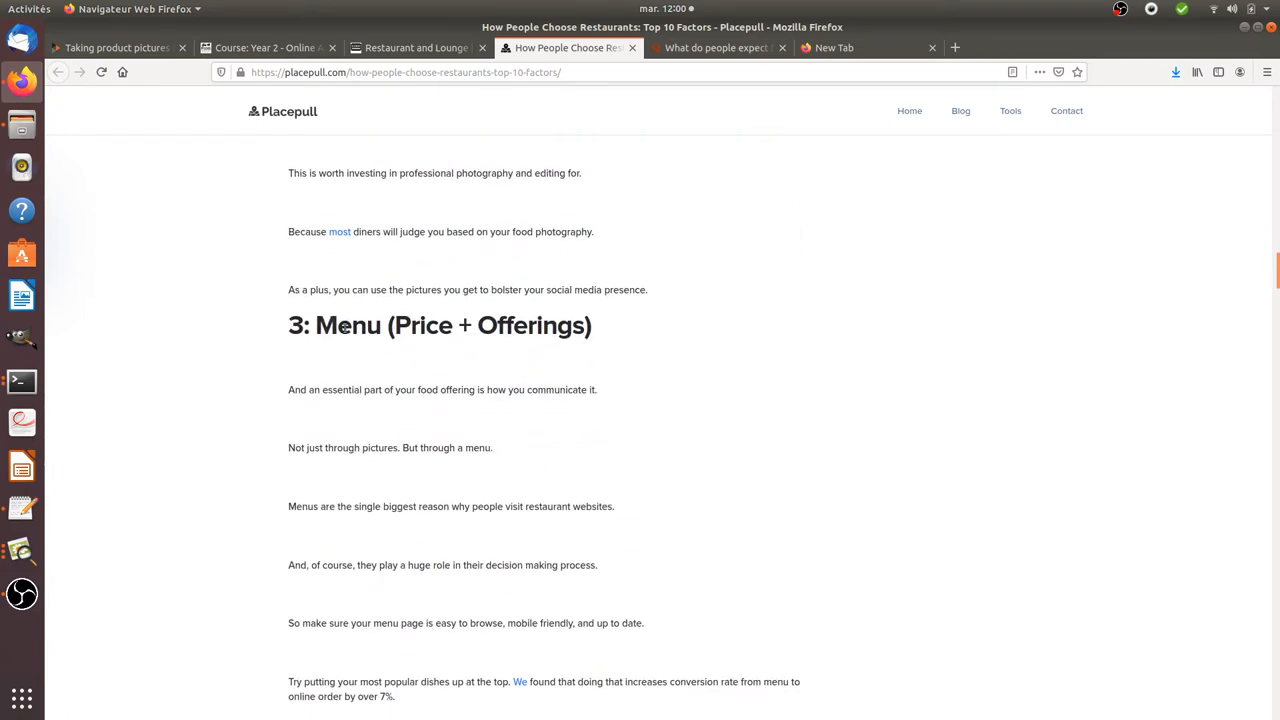
{"action": "left_click_drag", "start_coordinate": [392, 324], "coordinate": [592, 324]}
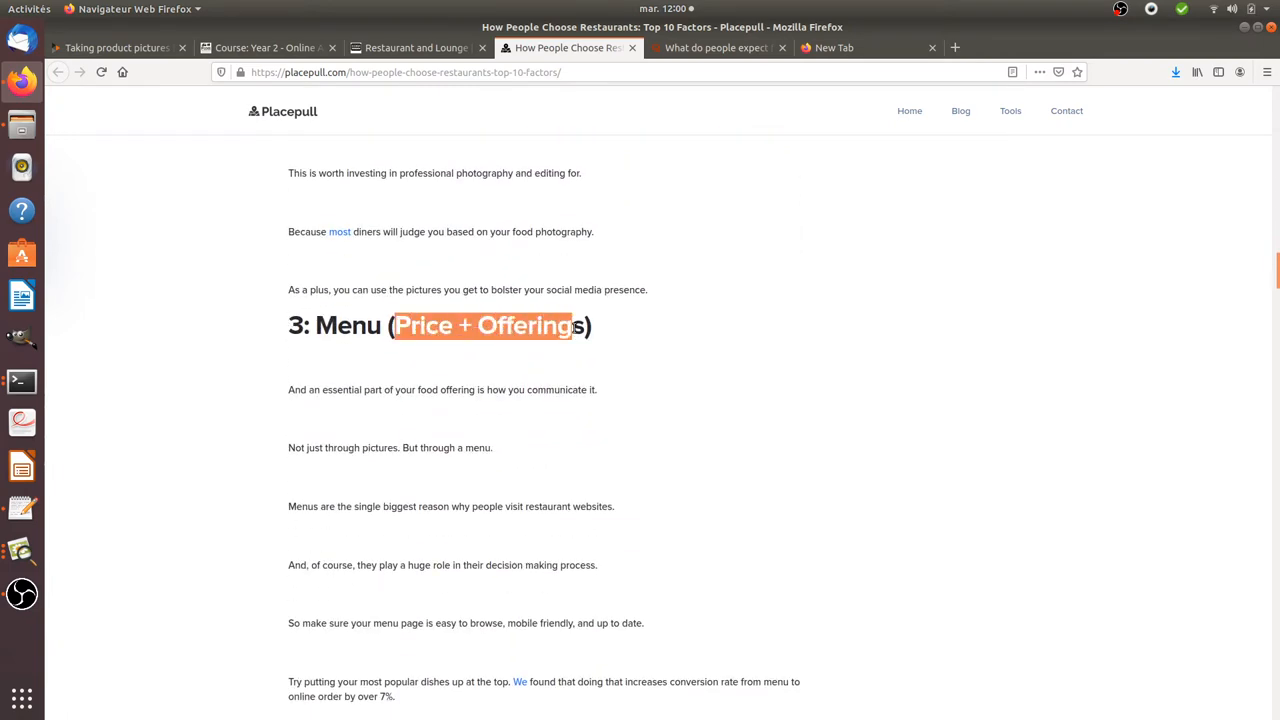
{"action": "scroll", "scroll_direction": "down", "scroll_amount": 3}
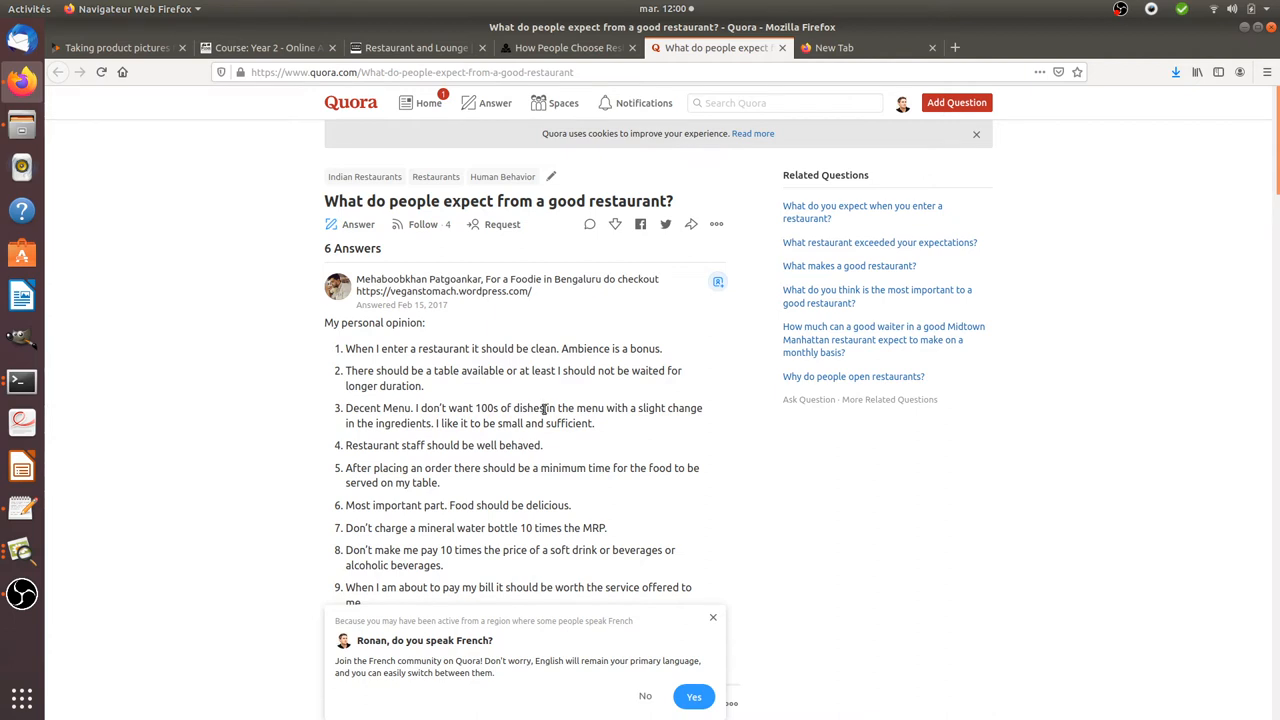
{"action": "mouse_move", "coordinate": [546, 412]}
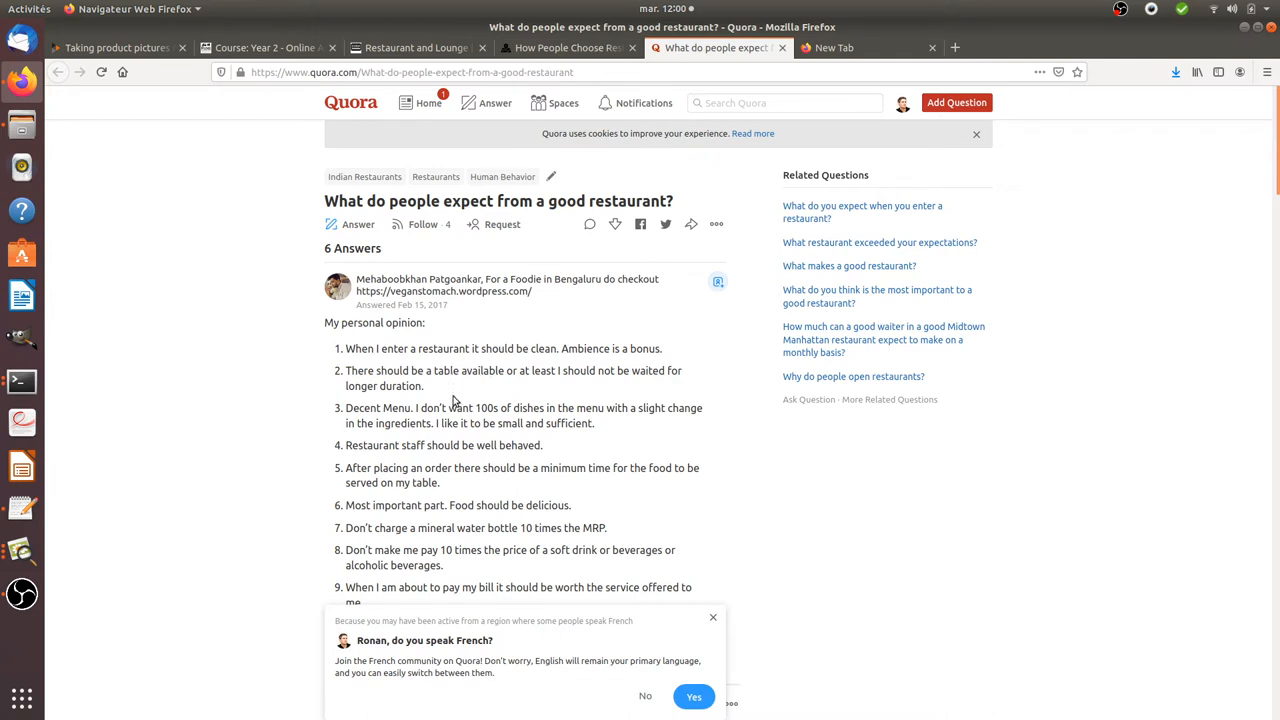
{"action": "mouse_move", "coordinate": [472, 368]}
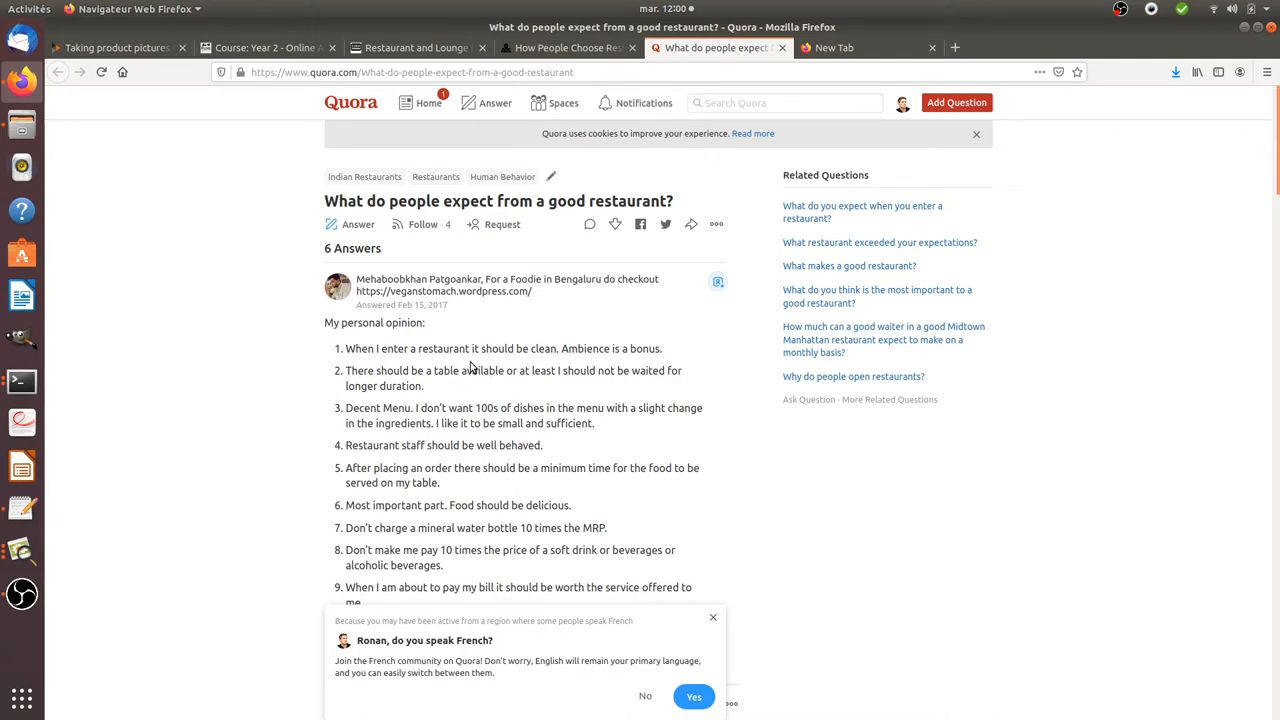
{"action": "mouse_move", "coordinate": [356, 380]}
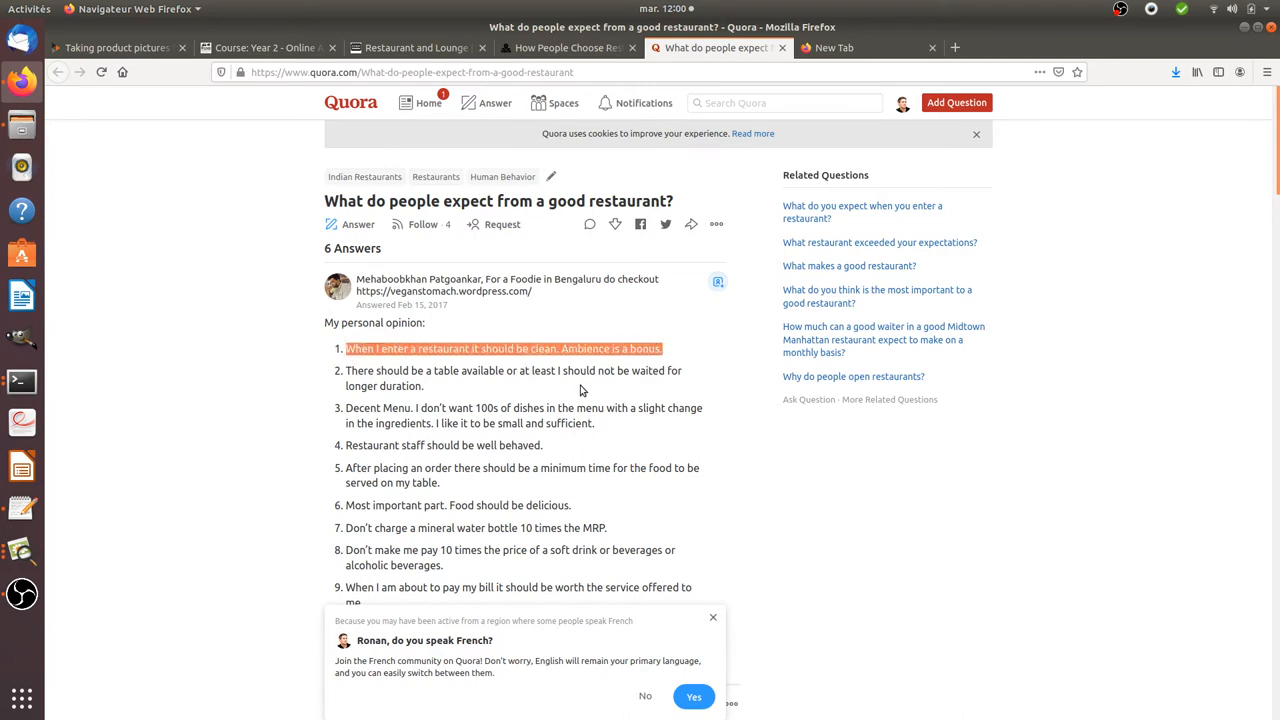
Mark the cleanliness-and-ambience point, then bring up the BODEGA restaurant homepage.
{"action": "left_click", "coordinate": [416, 48]}
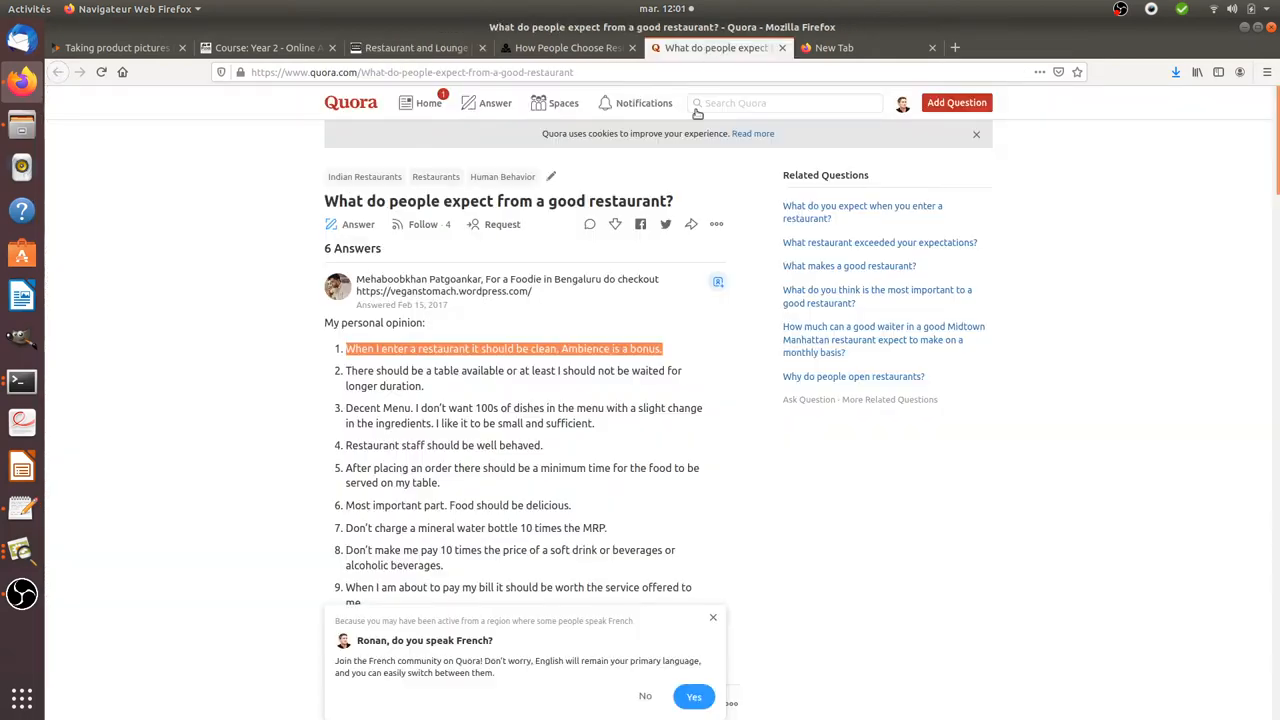
{"action": "left_click", "coordinate": [410, 48]}
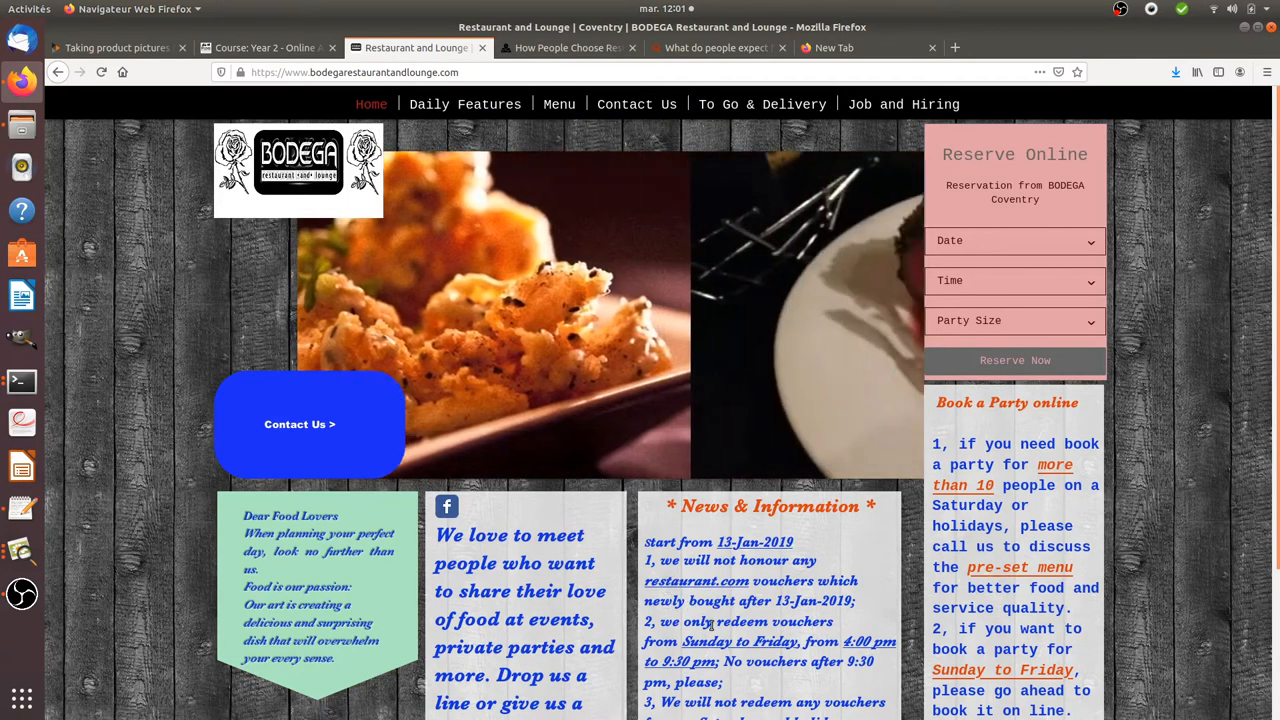
Browse the homepage slideshow's food and drink photos and glance at Placepull's photo advice.
{"action": "scroll", "scroll_direction": "down", "scroll_amount": 3}
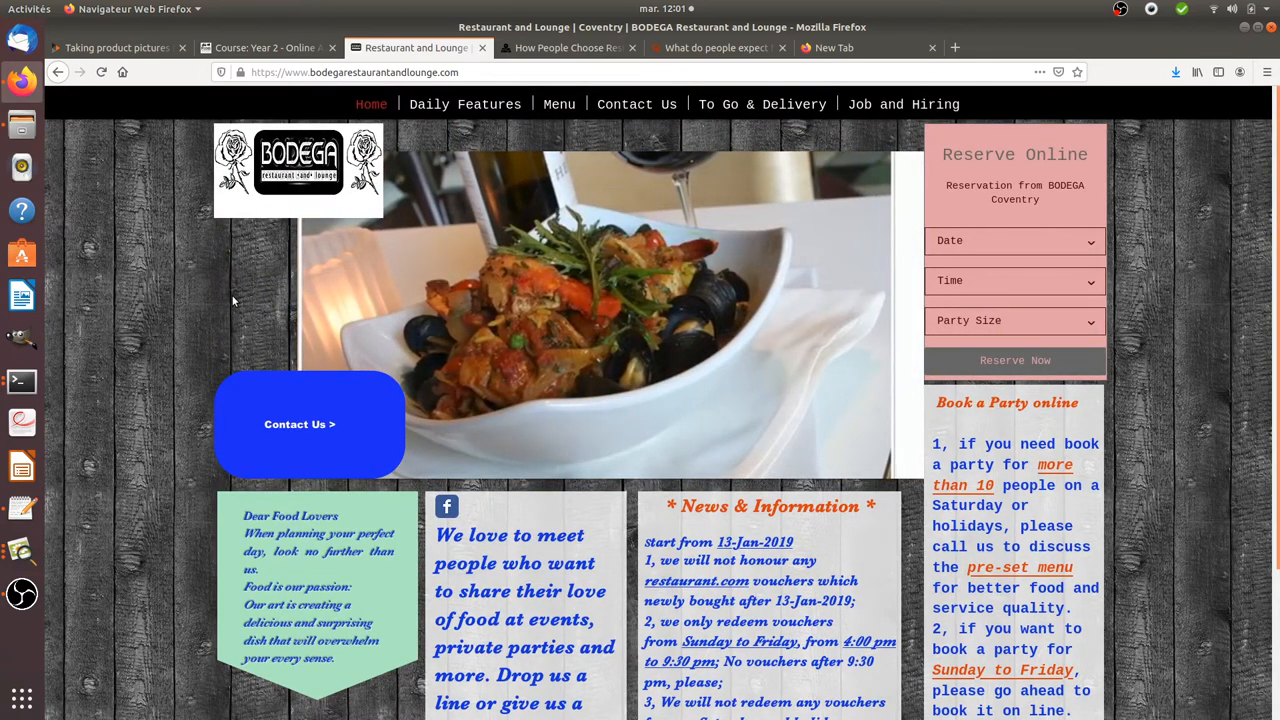
{"action": "mouse_move", "coordinate": [276, 300]}
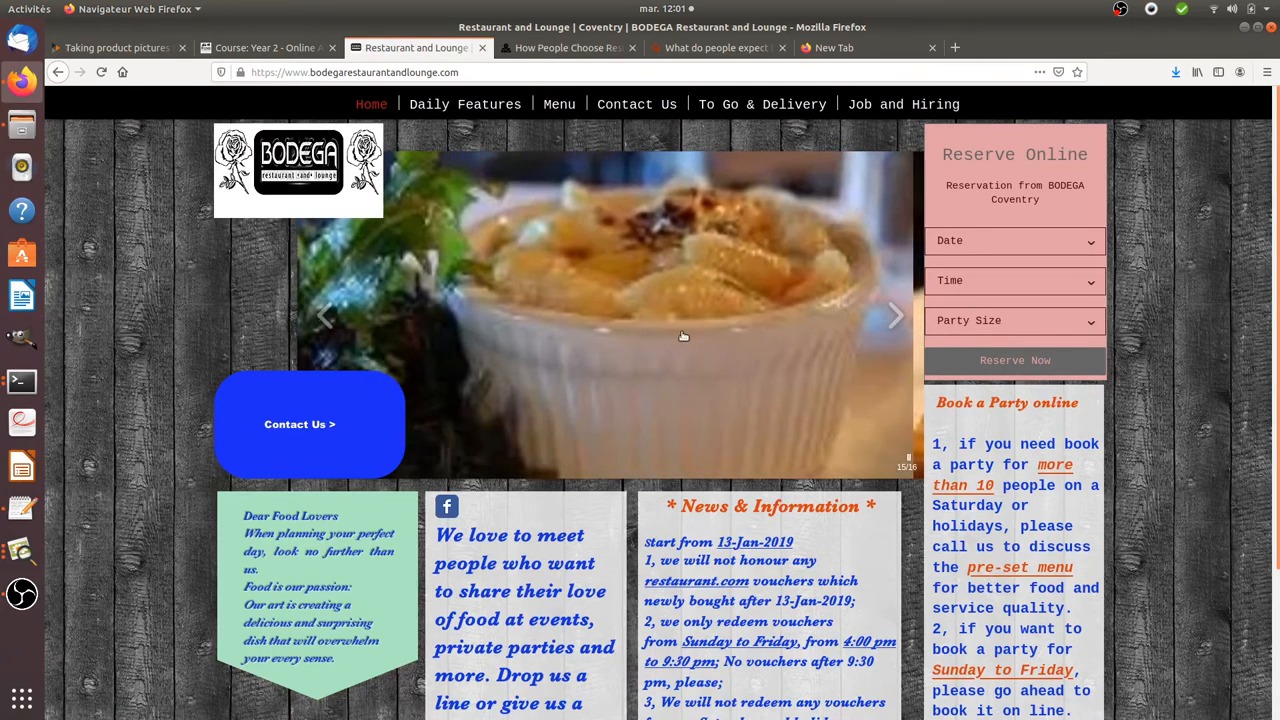
{"action": "left_click", "coordinate": [896, 316]}
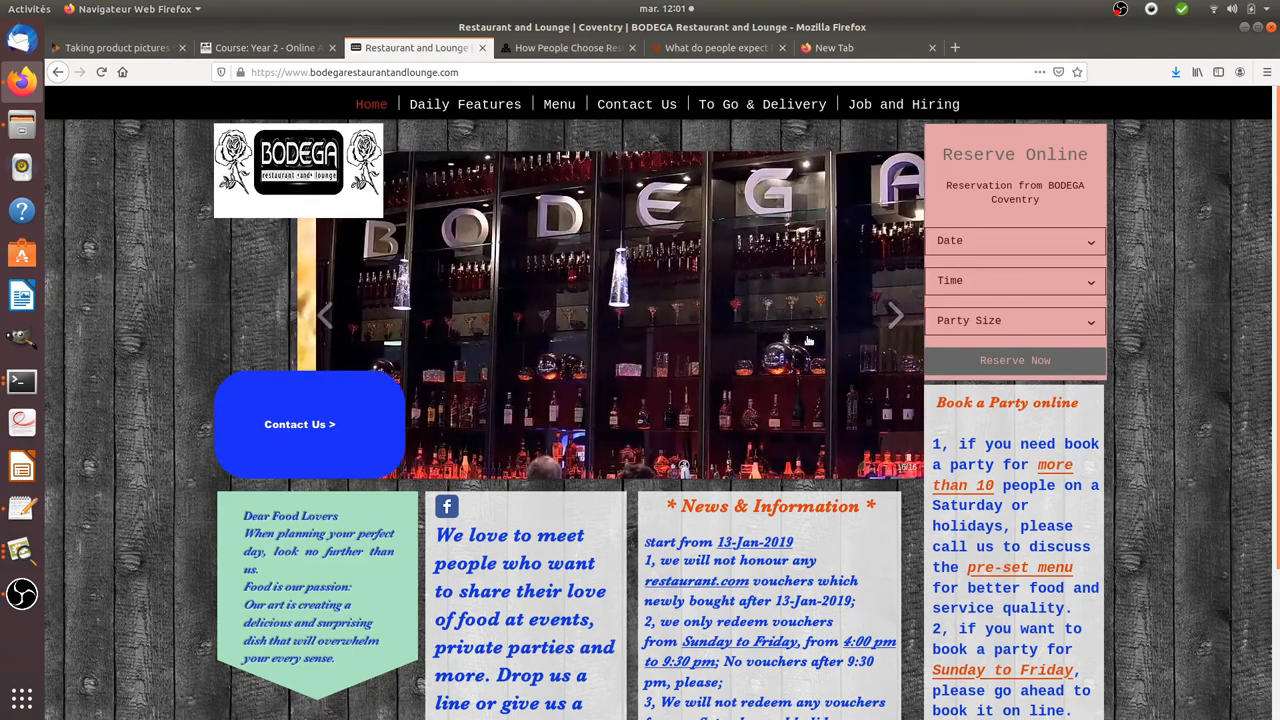
{"action": "left_click", "coordinate": [894, 316]}
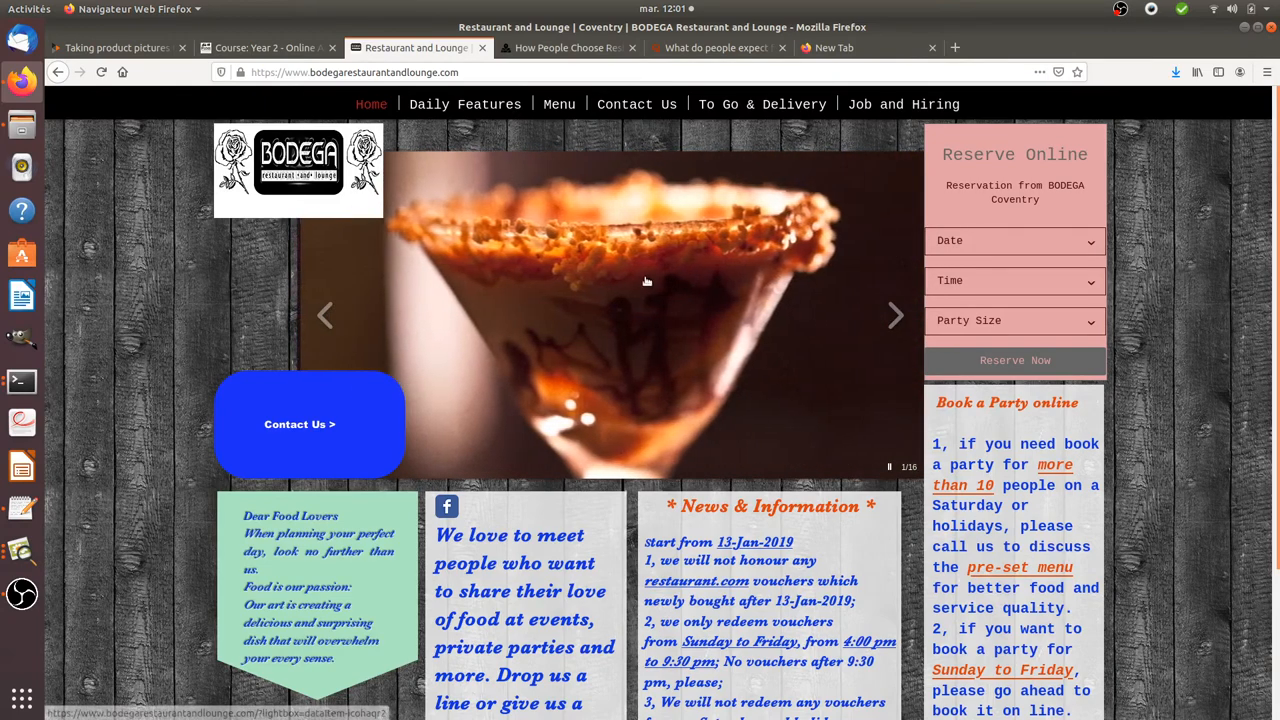
{"action": "left_click", "coordinate": [568, 48]}
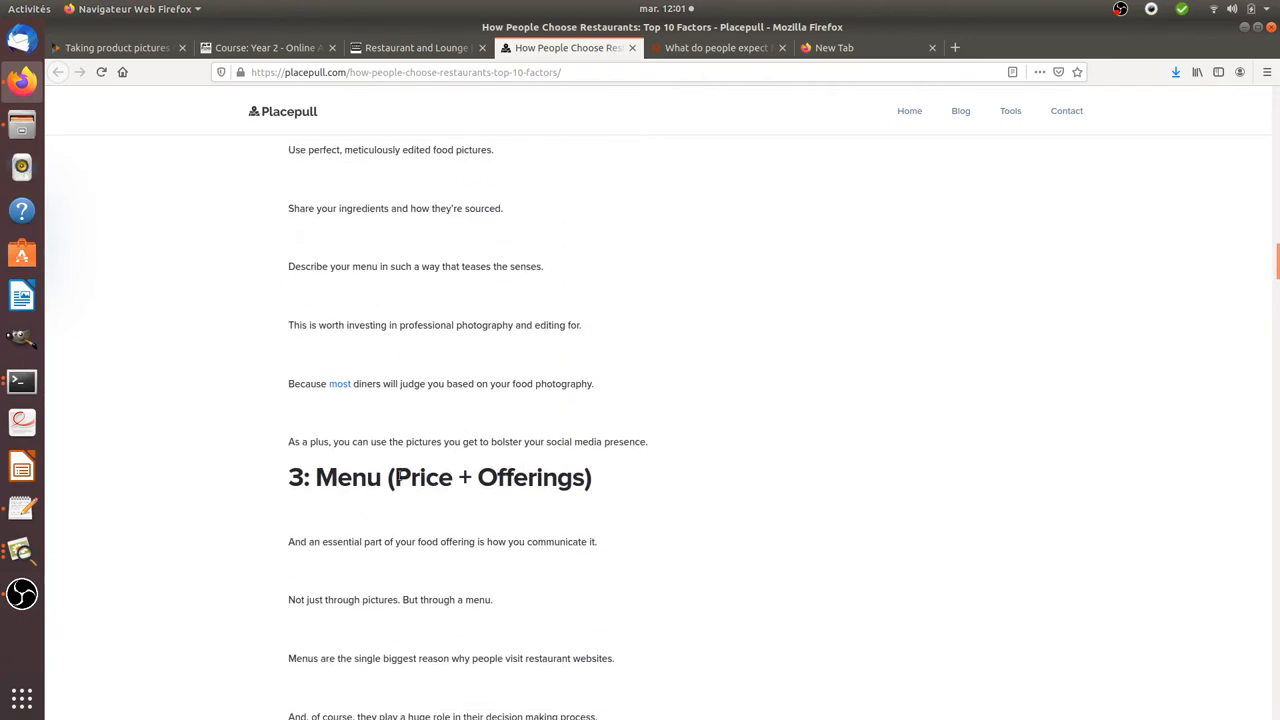
Return to the BODEGA site and bring up its Menu page.
{"action": "left_click", "coordinate": [416, 48]}
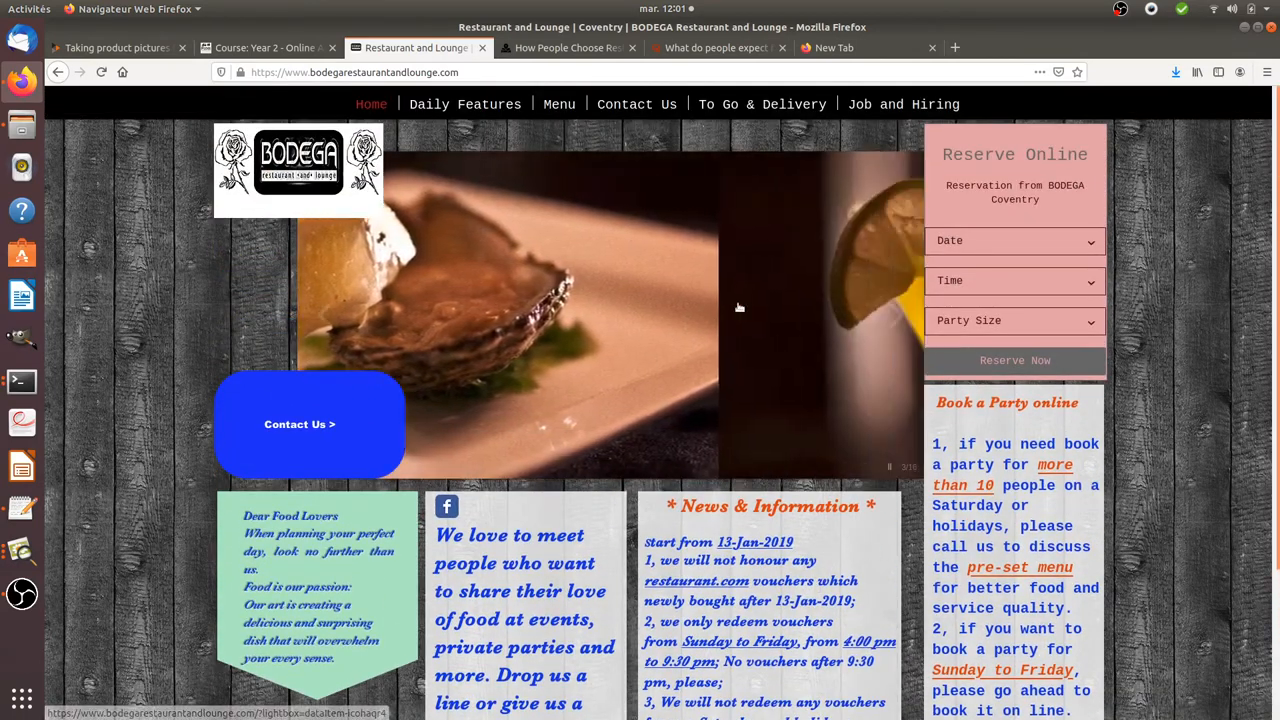
{"action": "left_click", "coordinate": [560, 104]}
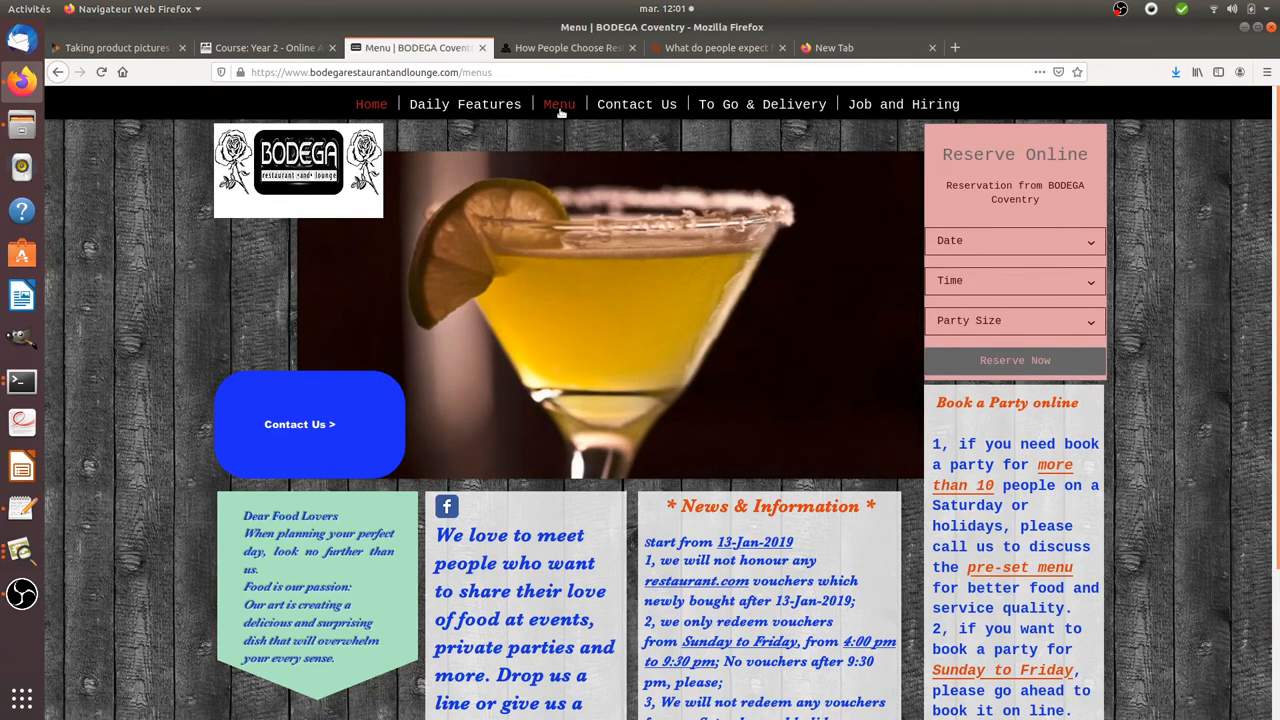
Look over the Soups & Salads and tapas dishes with prices, then go back Home.
{"action": "left_click", "coordinate": [560, 104]}
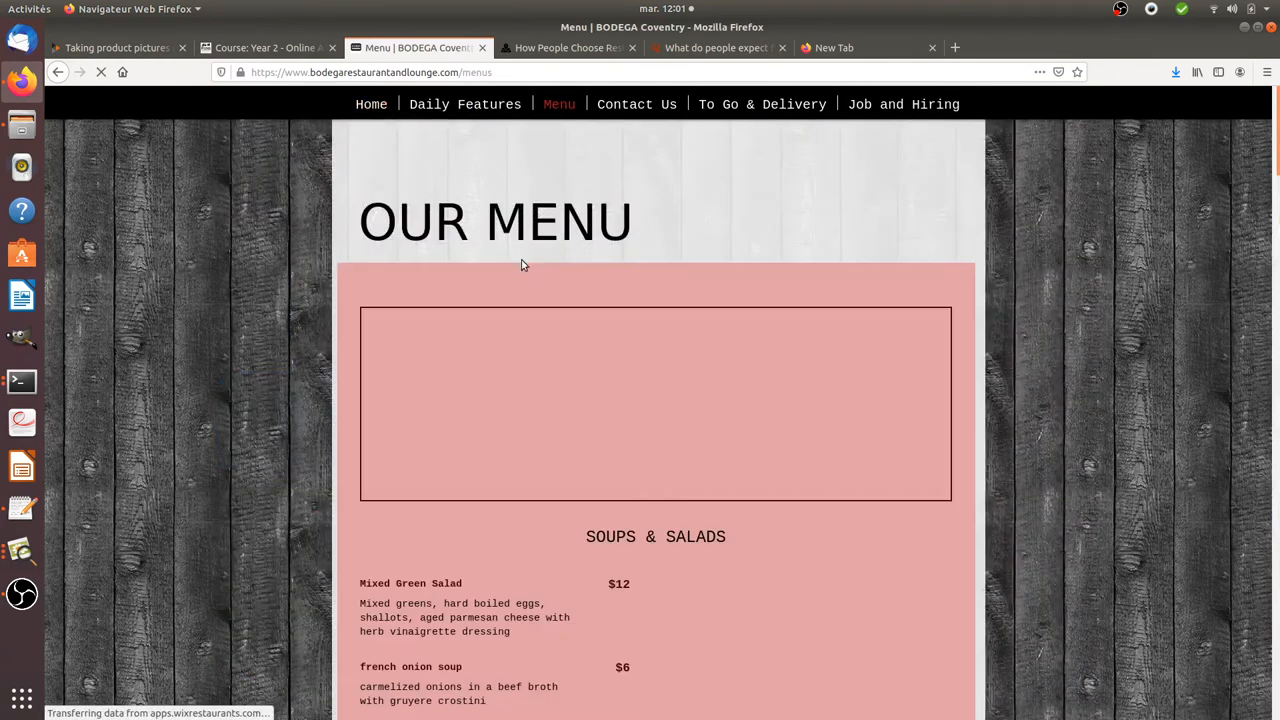
{"action": "scroll", "scroll_direction": "down", "scroll_amount": 3}
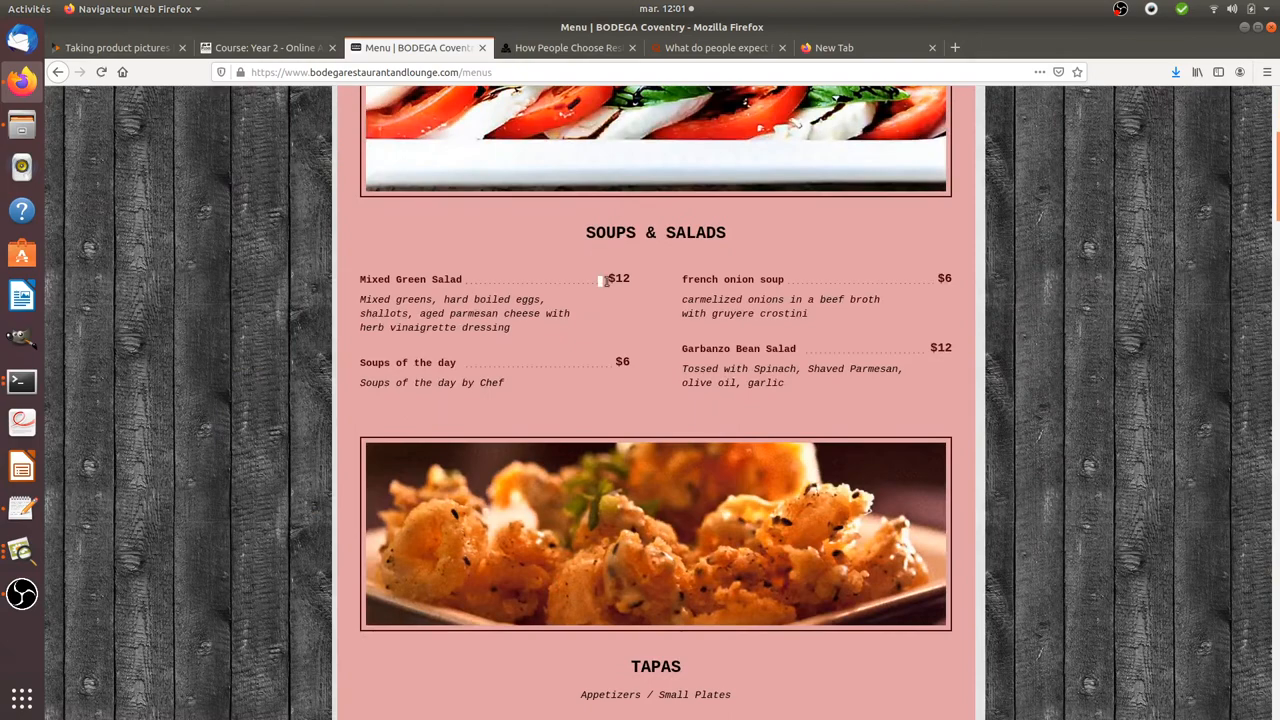
{"action": "scroll", "scroll_direction": "up", "scroll_amount": 3}
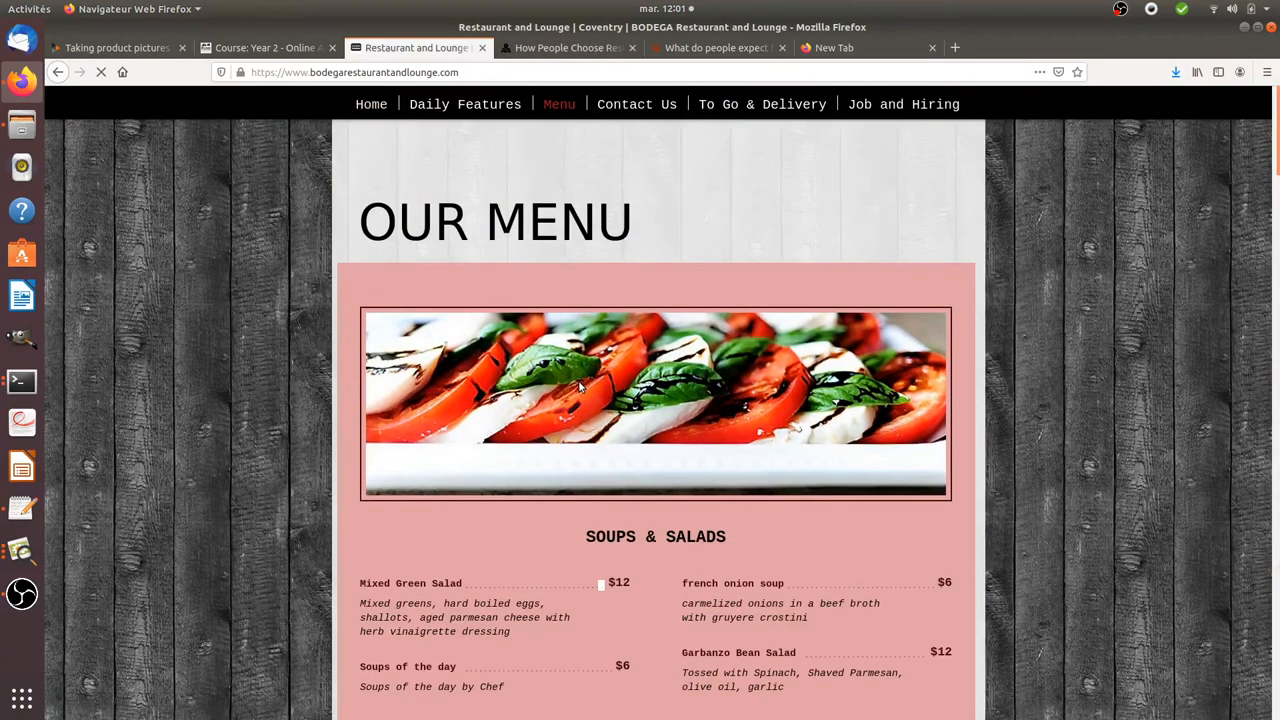
{"action": "left_click", "coordinate": [372, 104]}
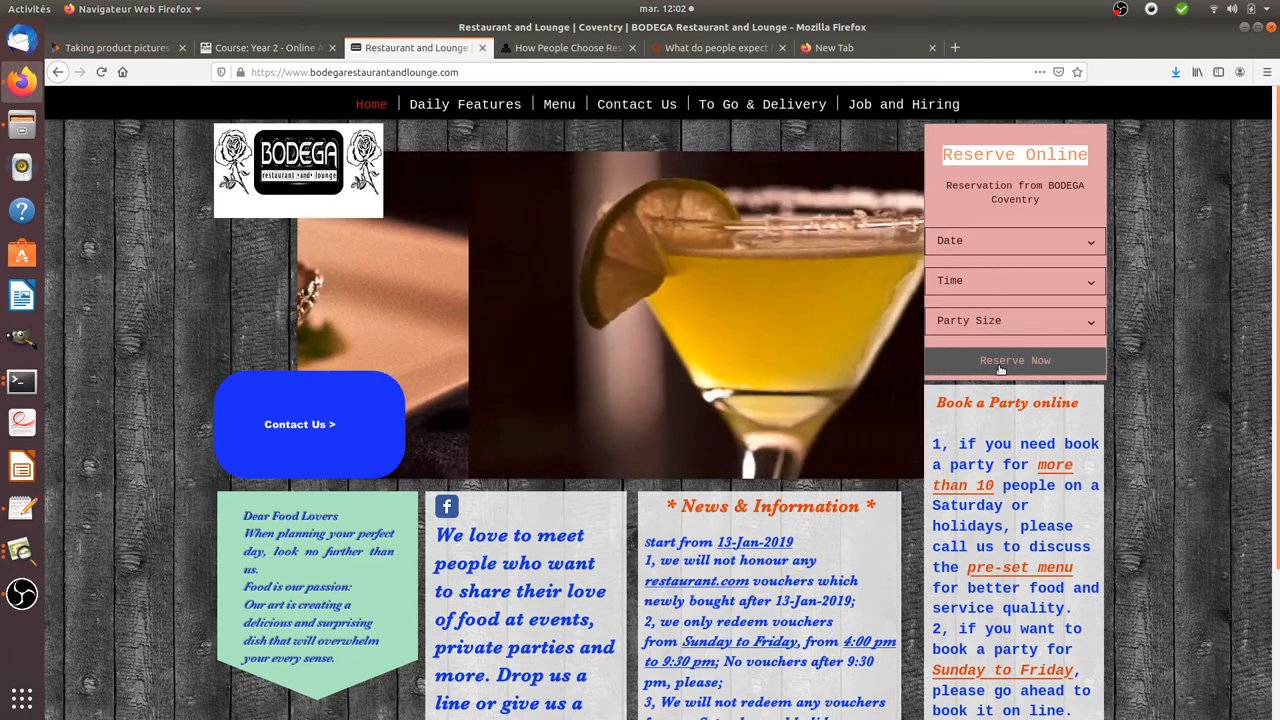
Fill Reserve Online with Feb 12, 2020, 12:15 AM and a party of 2.
{"action": "left_click", "coordinate": [1016, 240]}
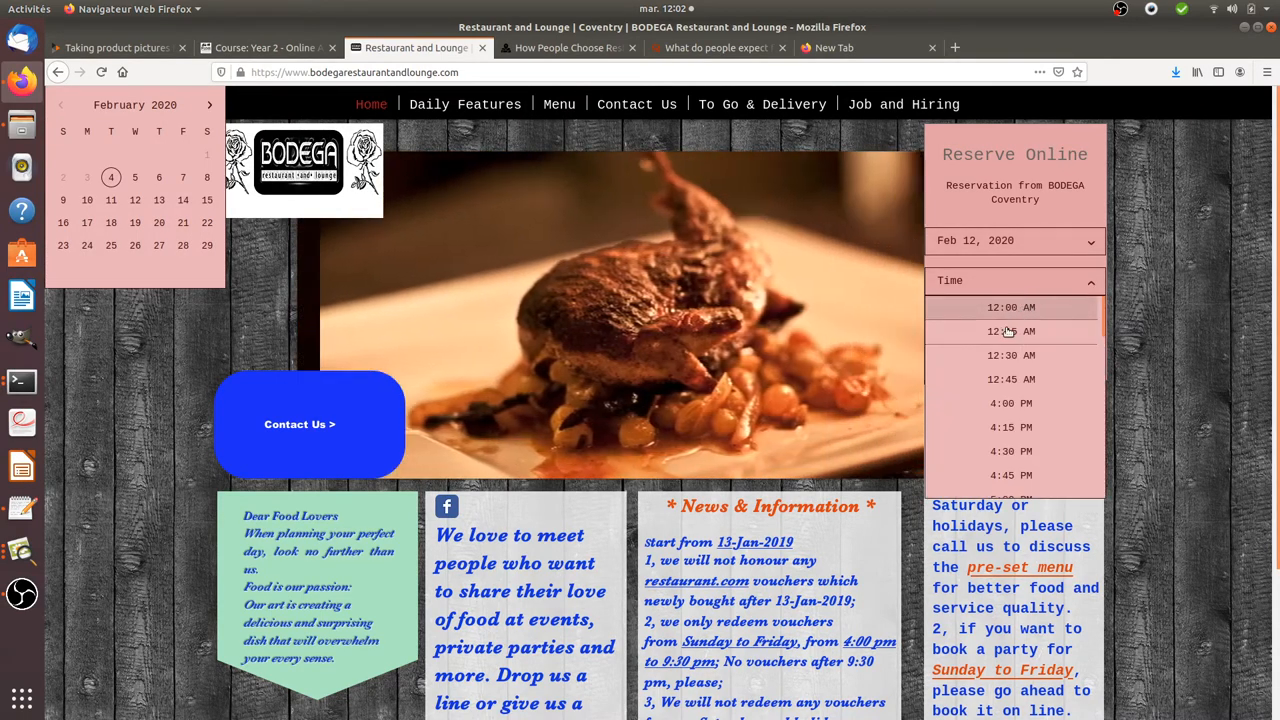
{"action": "left_click", "coordinate": [1012, 332]}
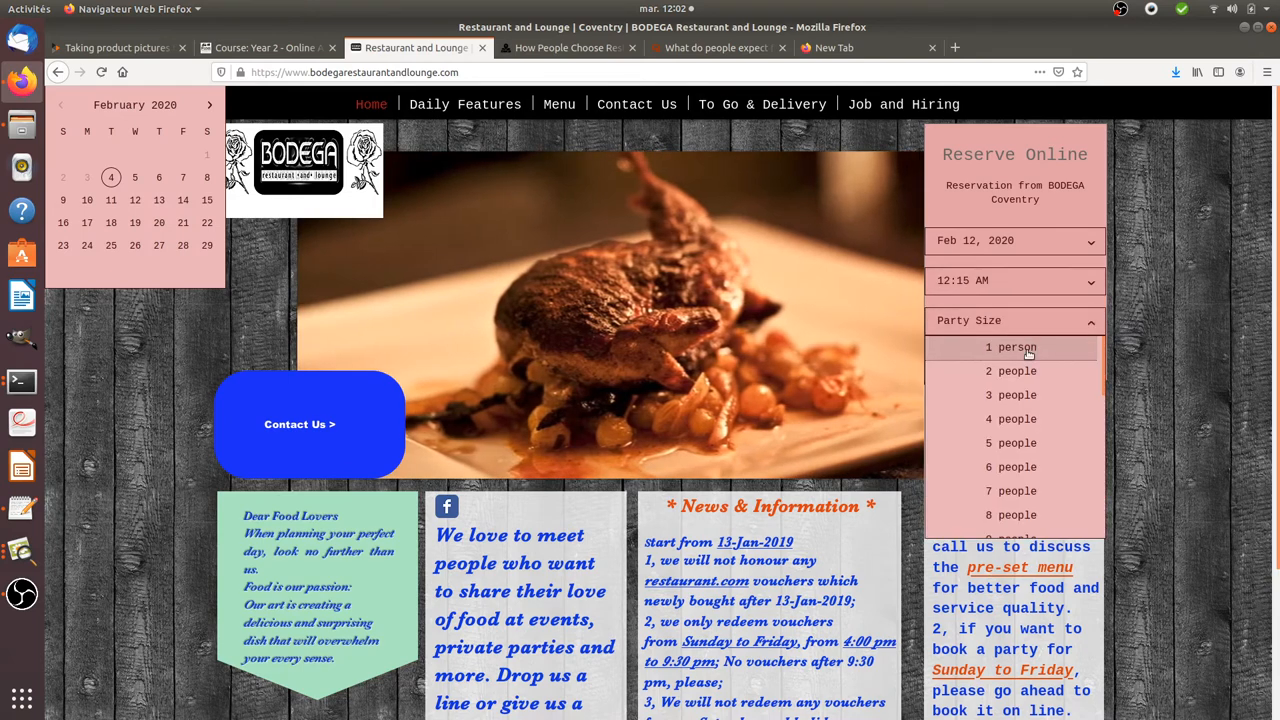
{"action": "left_click", "coordinate": [1010, 370]}
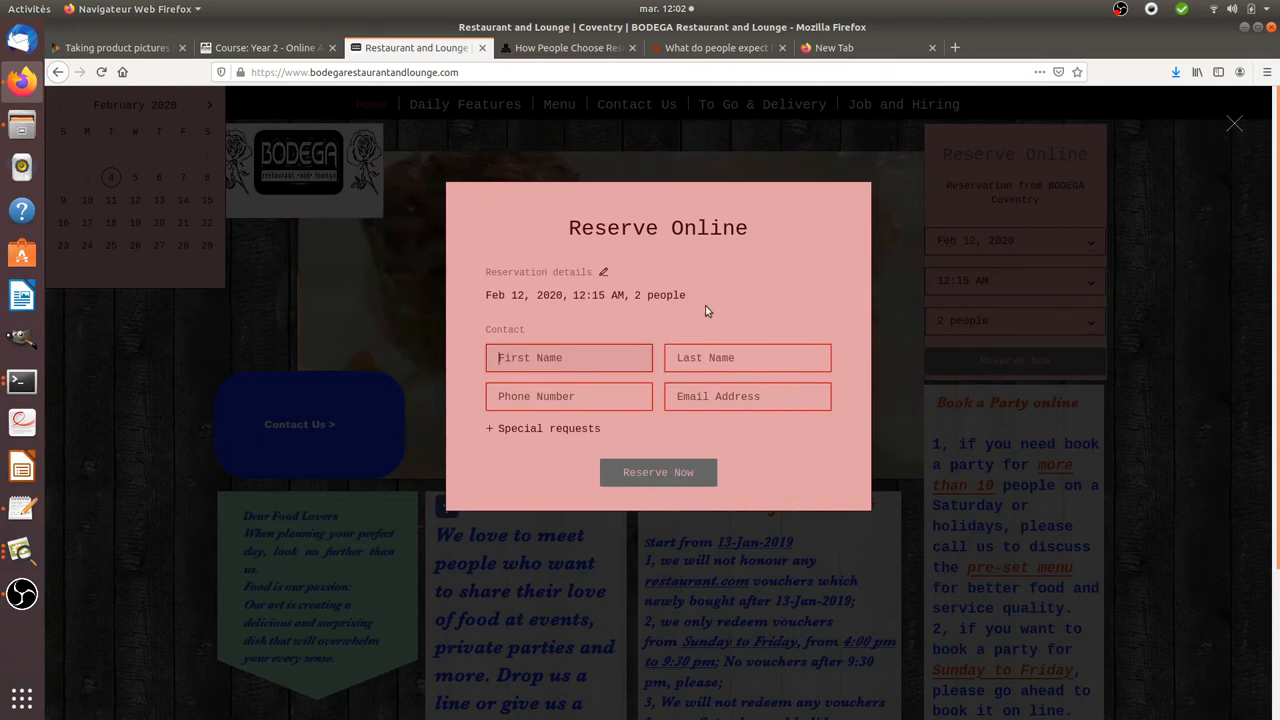
{"action": "mouse_move", "coordinate": [740, 268]}
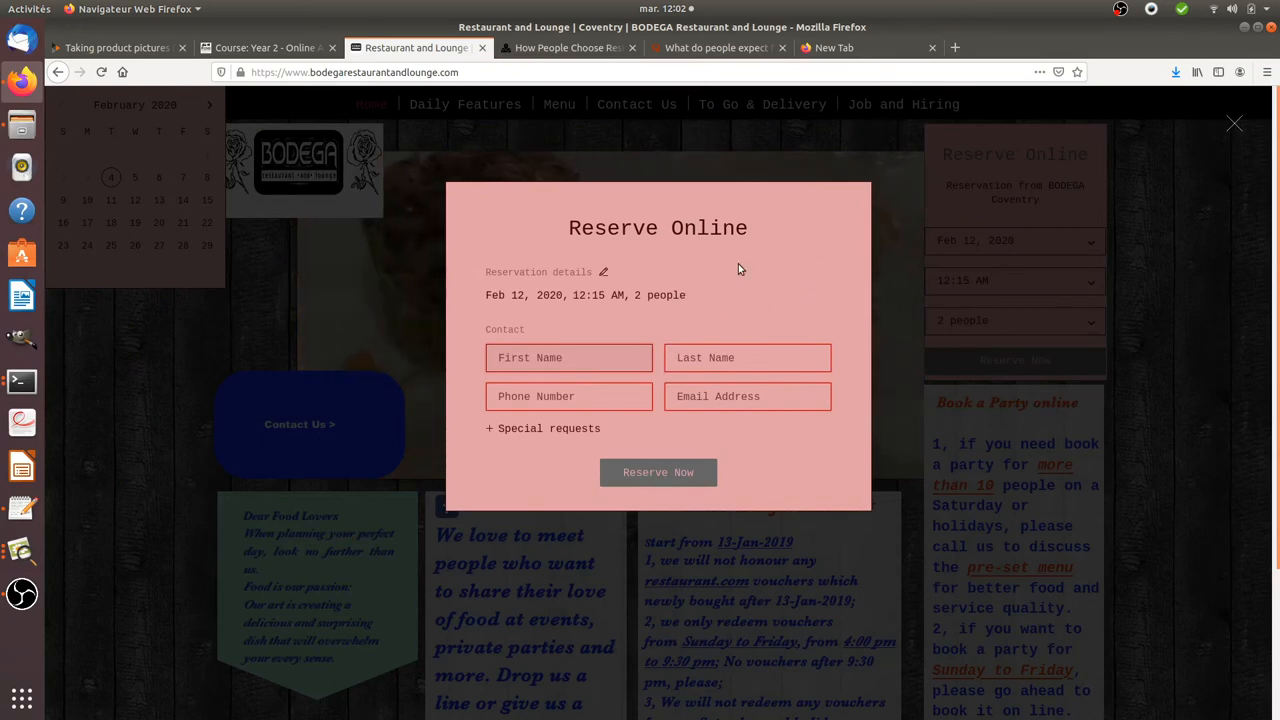
{"action": "mouse_move", "coordinate": [790, 268]}
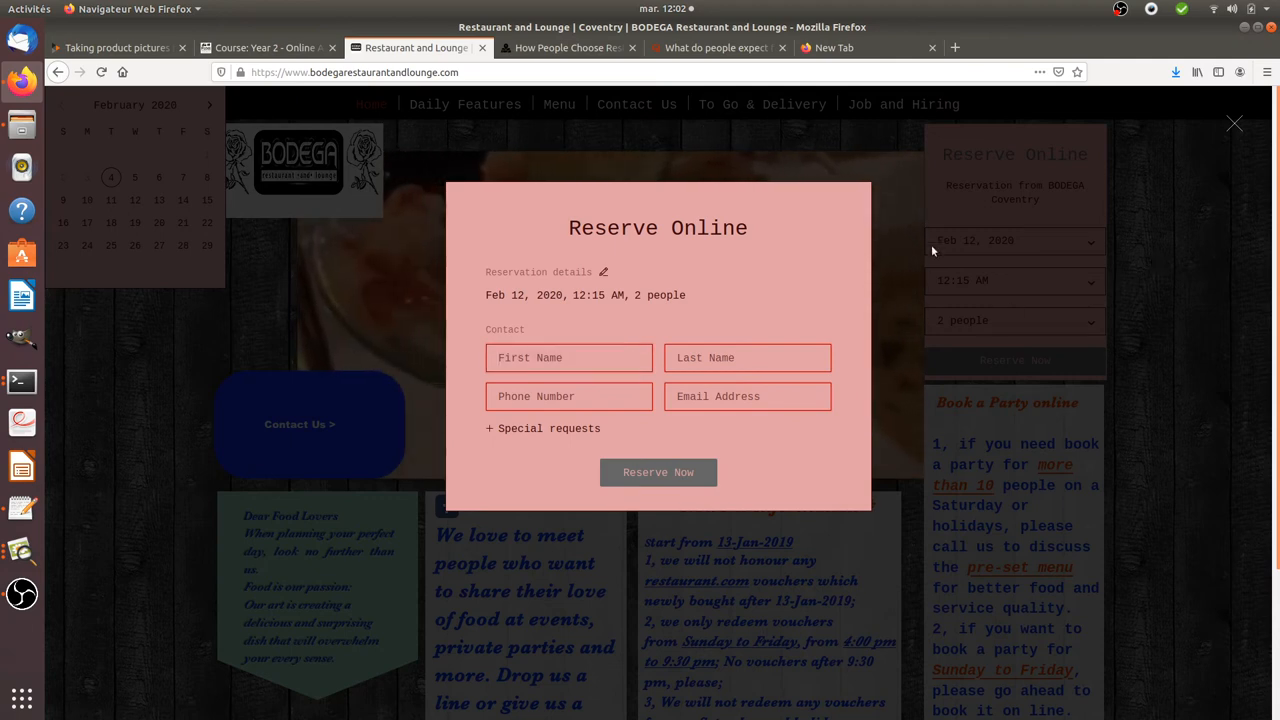
{"action": "mouse_move", "coordinate": [670, 502]}
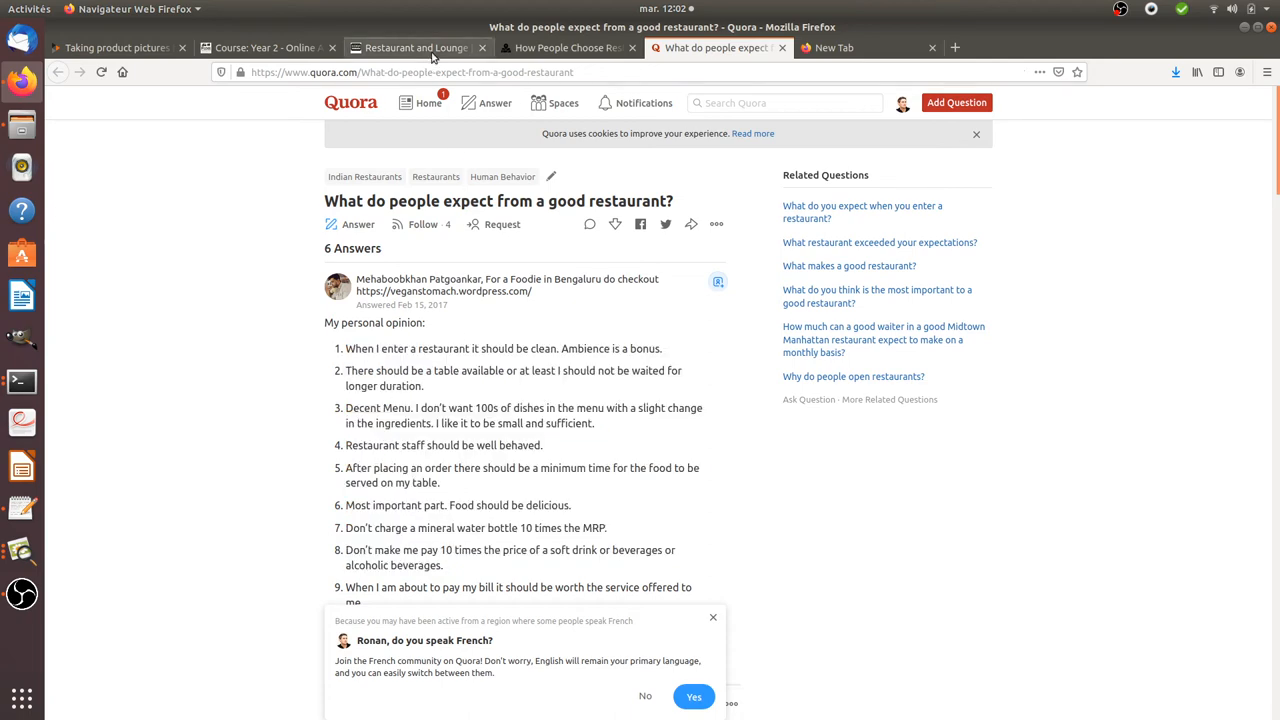
Return to the BODEGA homepage with the booking form closed and cleared.
{"action": "left_click", "coordinate": [416, 48]}
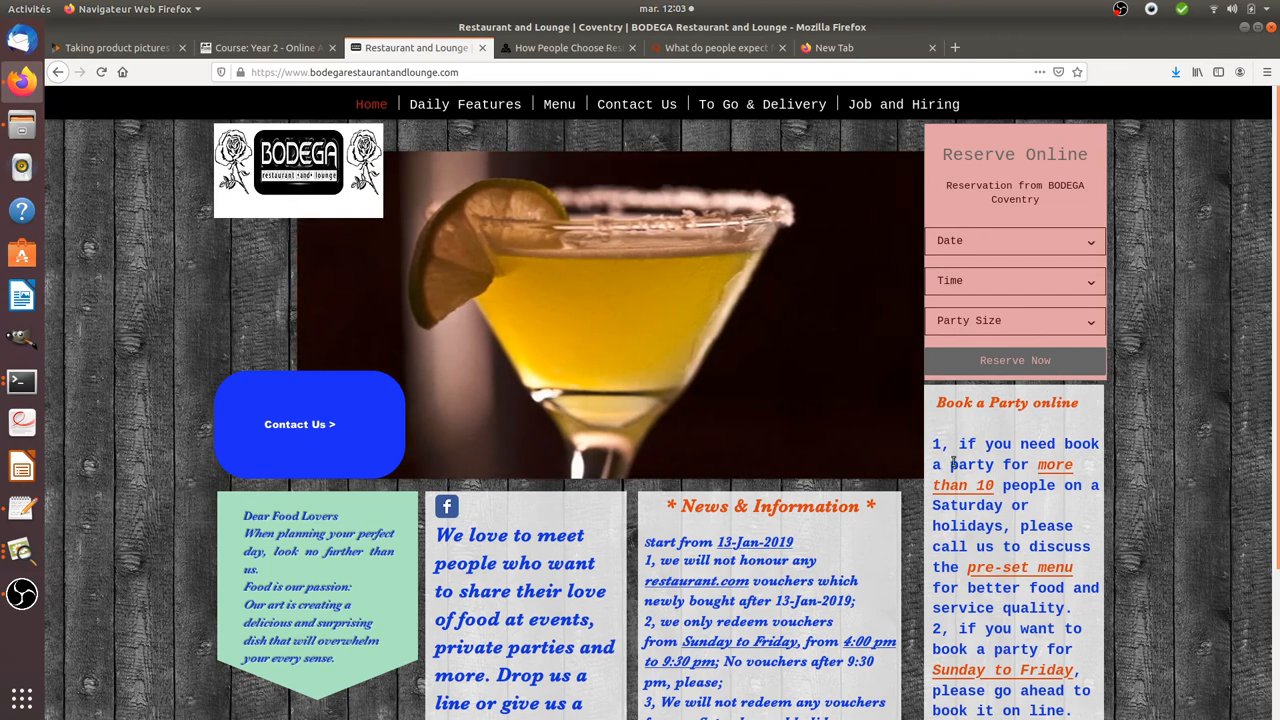
{"action": "mouse_move", "coordinate": [798, 494]}
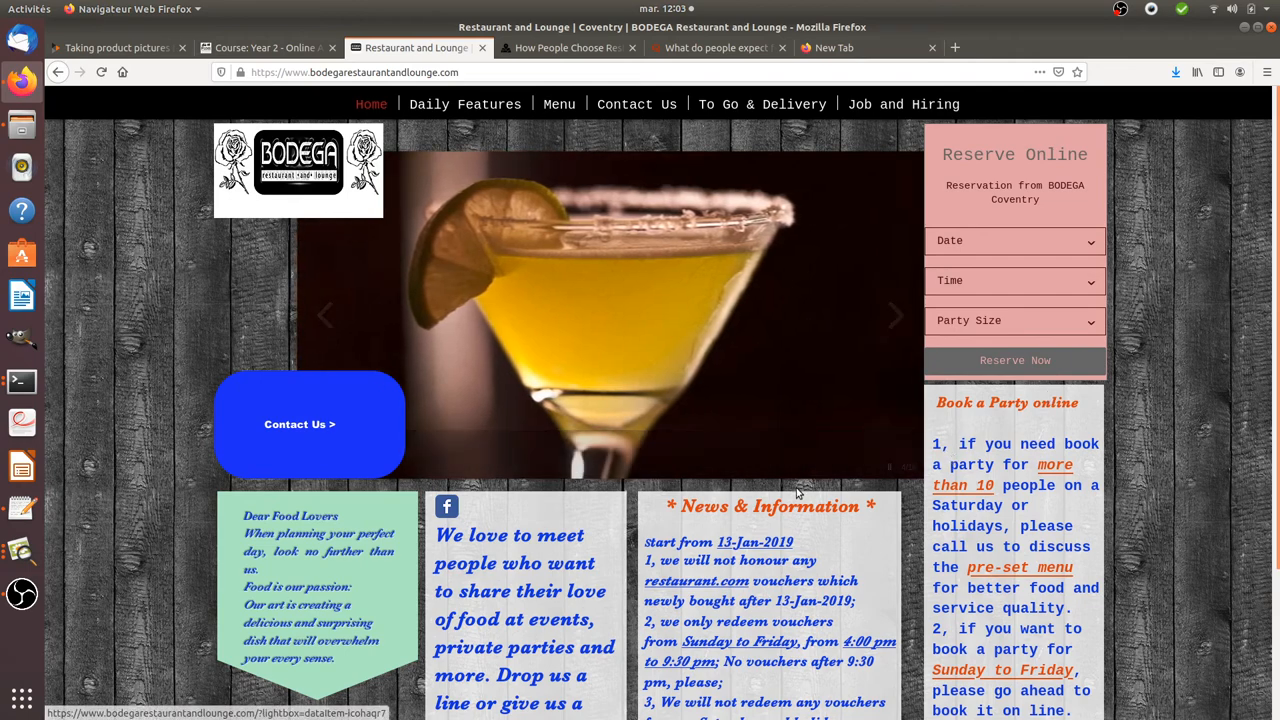